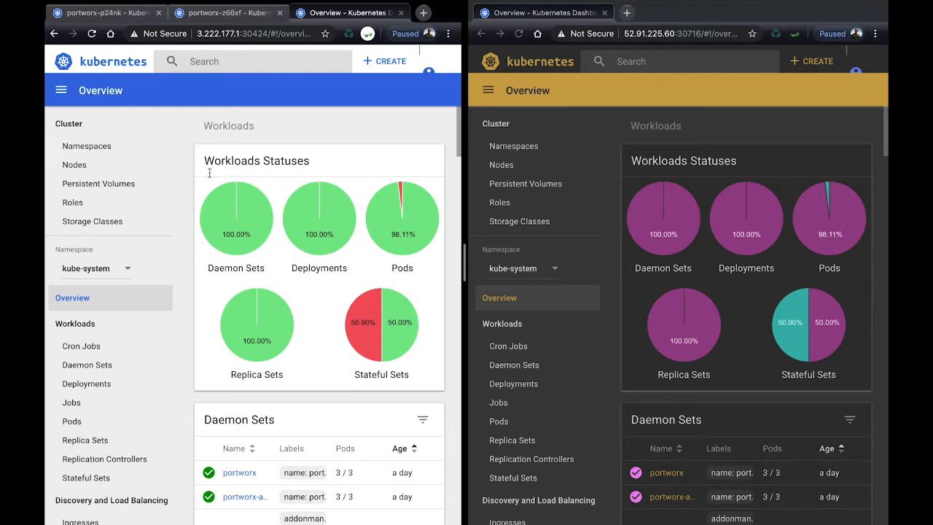
mouse_move(609, 159)
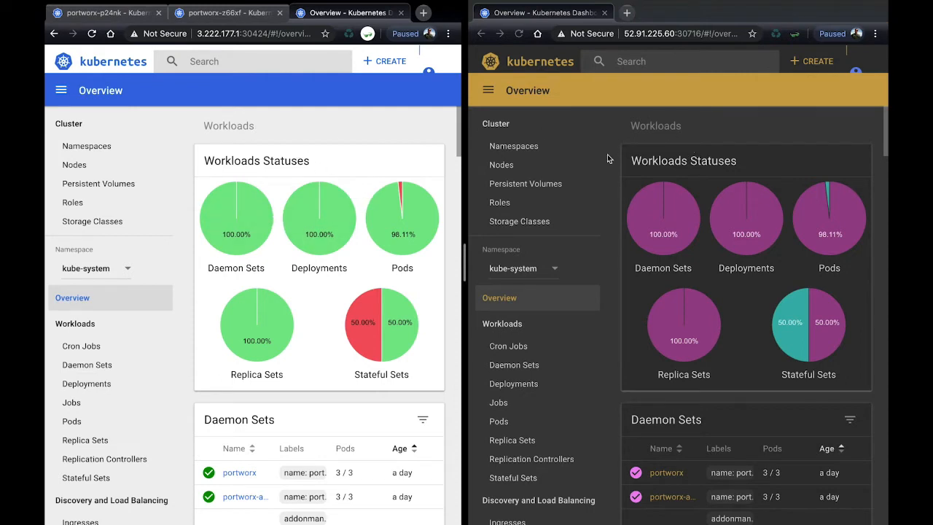
mouse_move(74, 163)
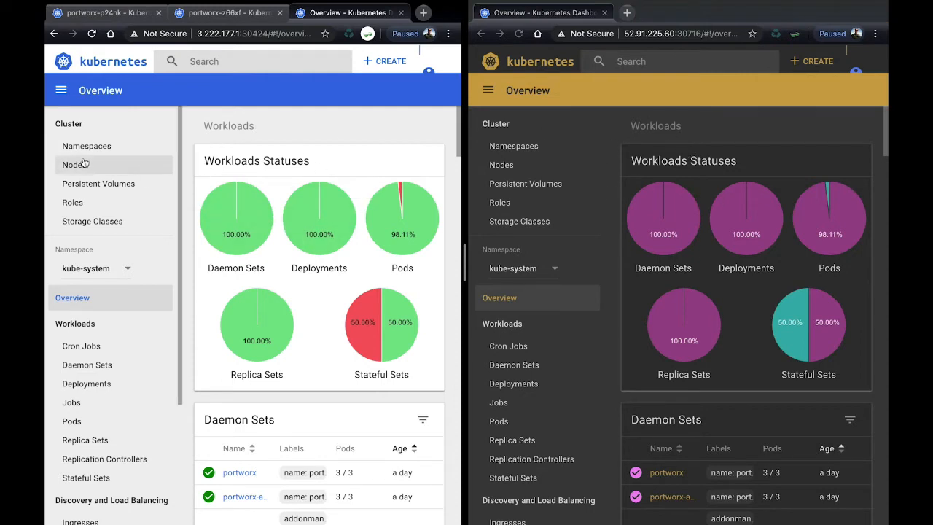
Show the Nodes lists on both the primary and DR cluster dashboards
left_click(74, 164)
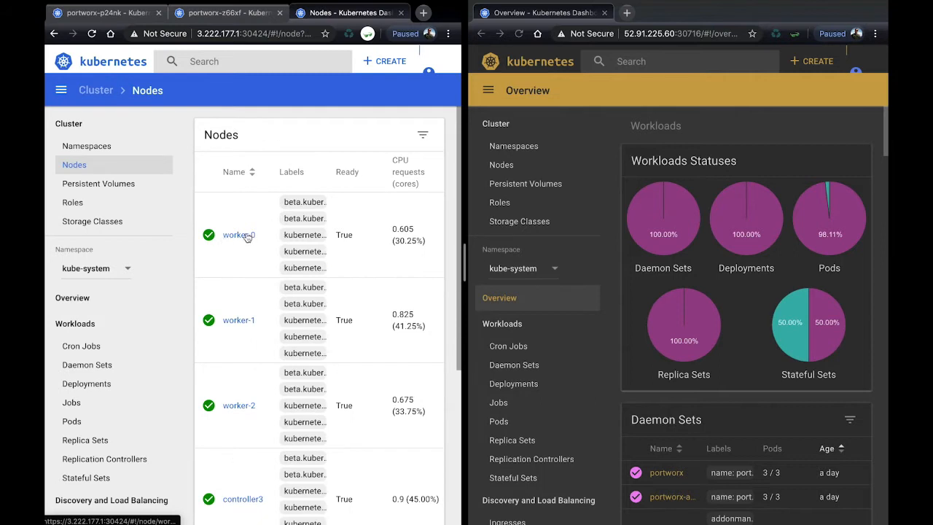
mouse_move(245, 327)
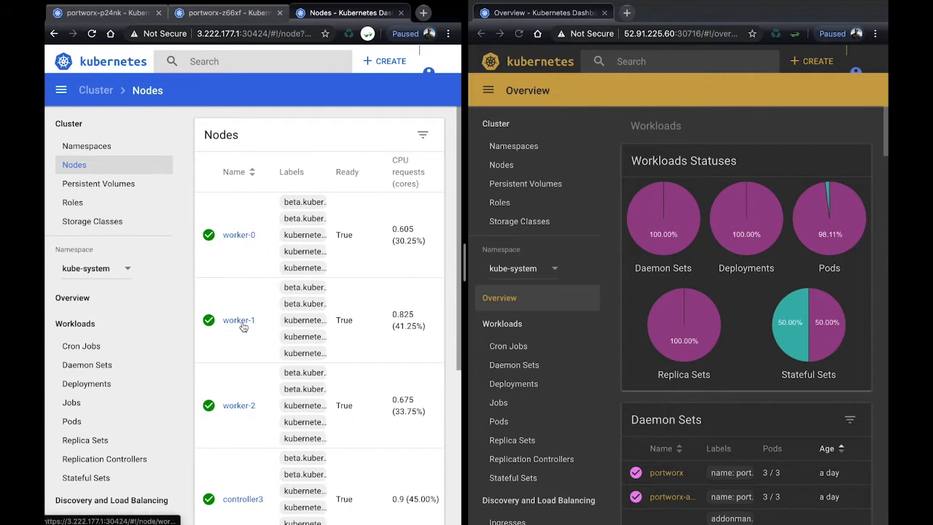
mouse_move(420, 310)
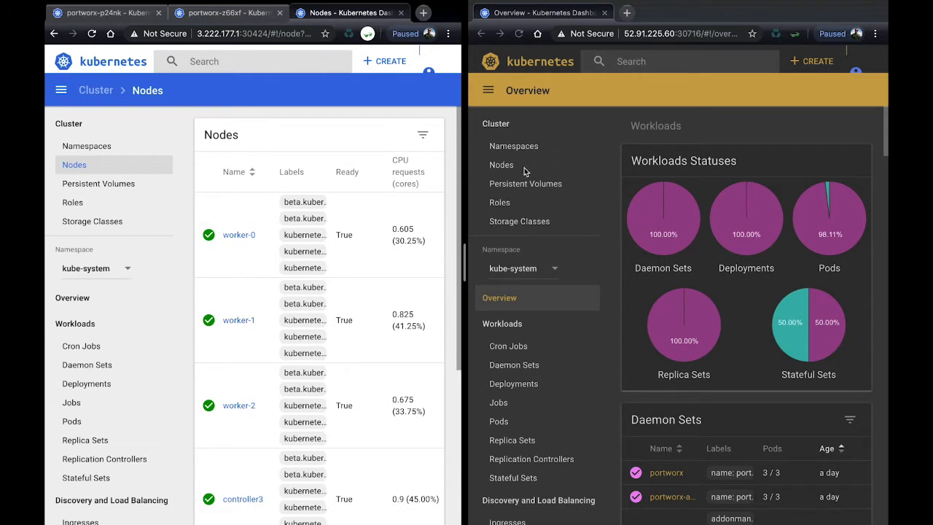
left_click(501, 163)
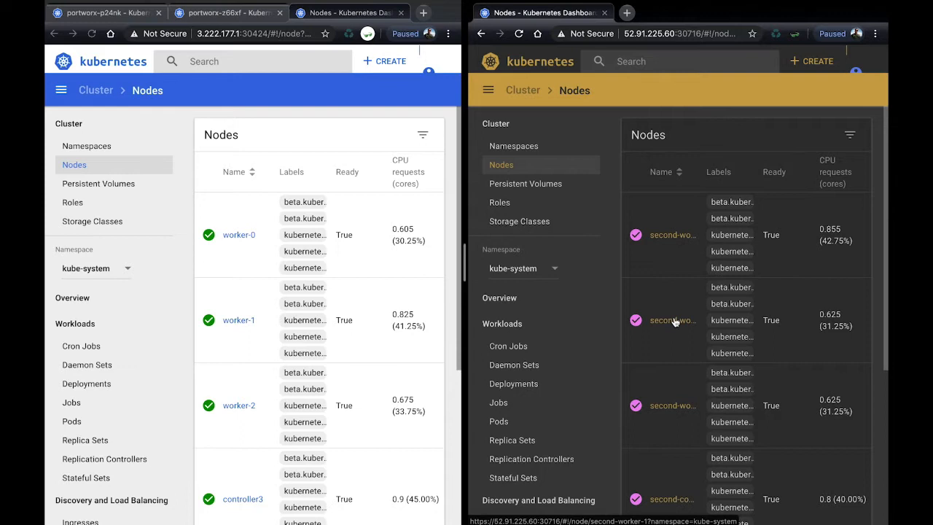
mouse_move(671, 406)
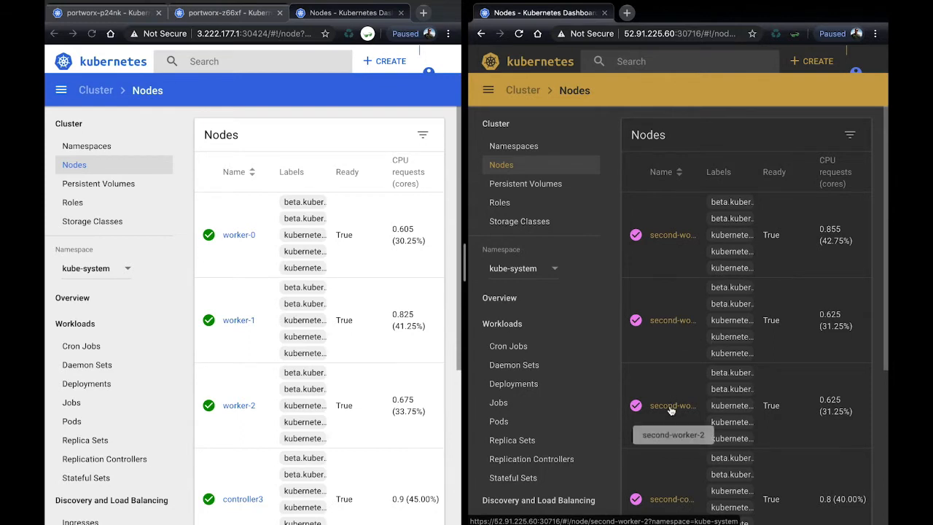
mouse_move(663, 165)
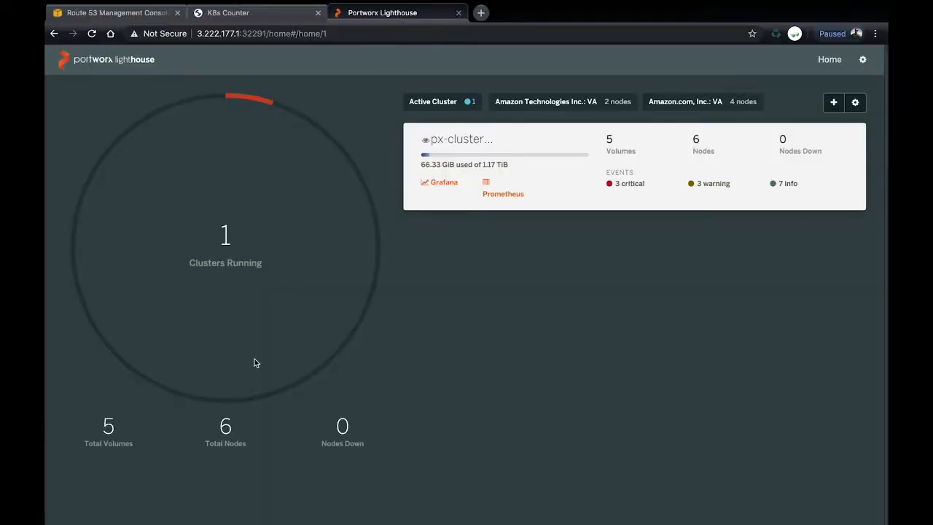
mouse_move(216, 451)
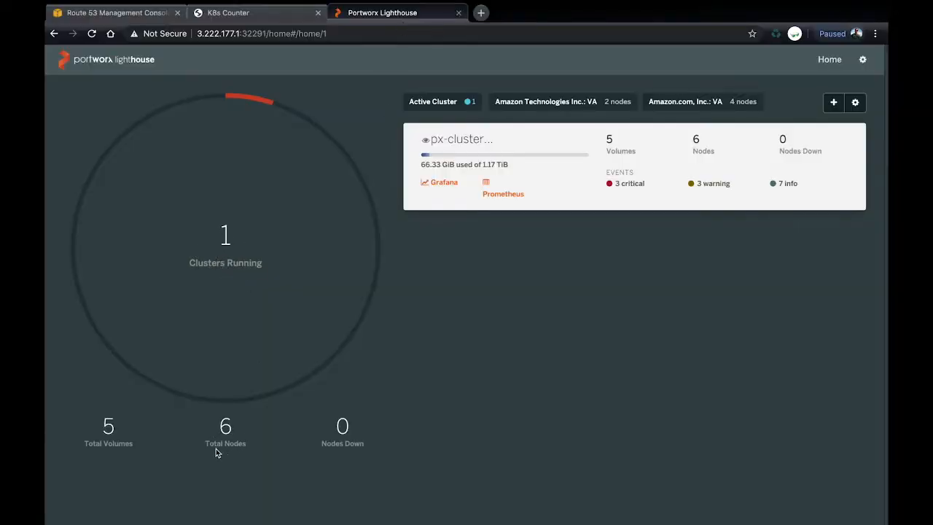
mouse_move(256, 448)
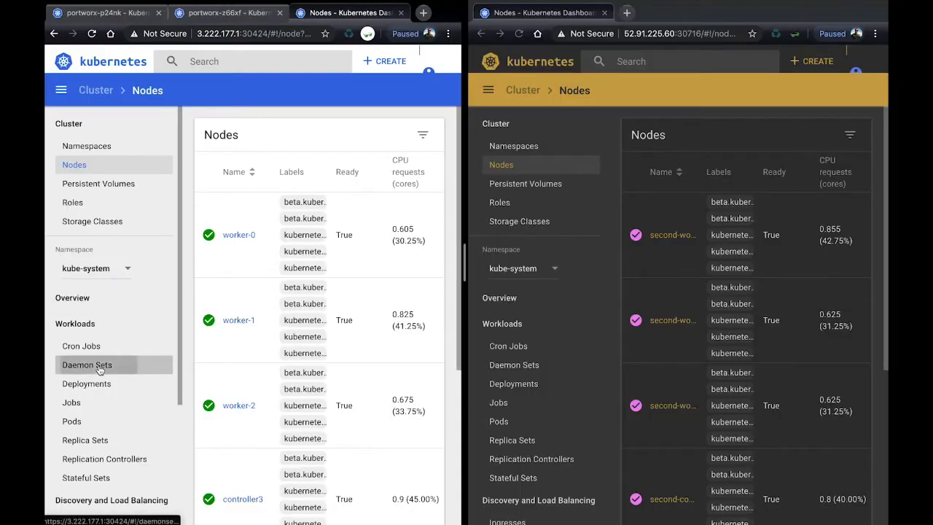
List Daemon Sets on both clusters and start a shell in portworx-p24nk on primary's worker-2
left_click(87, 364)
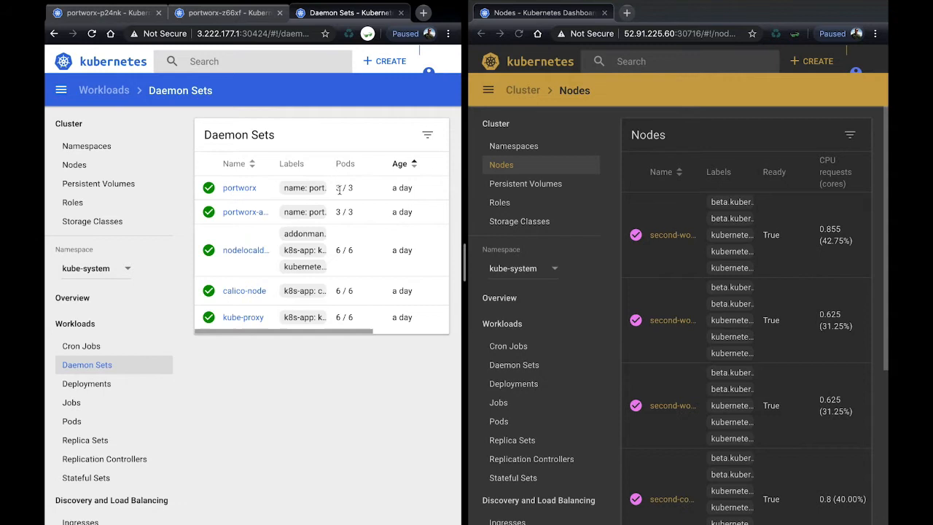
mouse_move(551, 363)
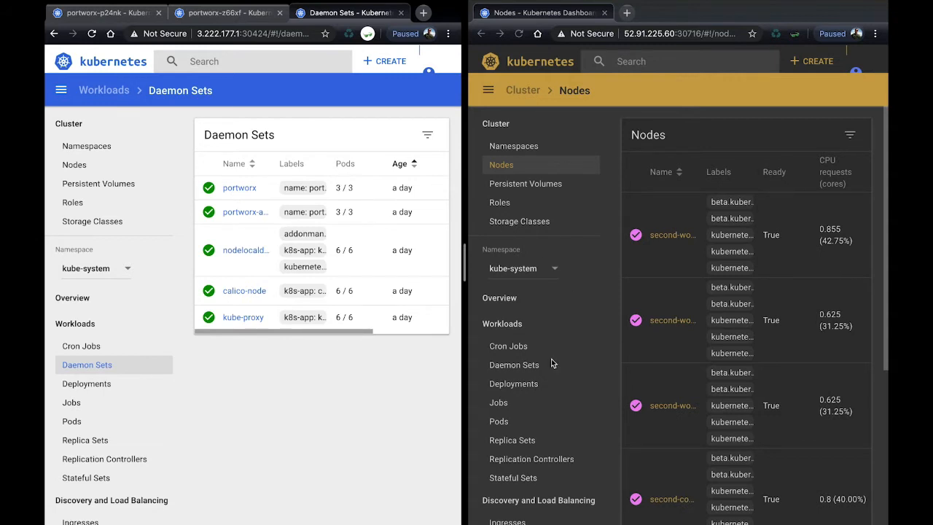
left_click(513, 365)
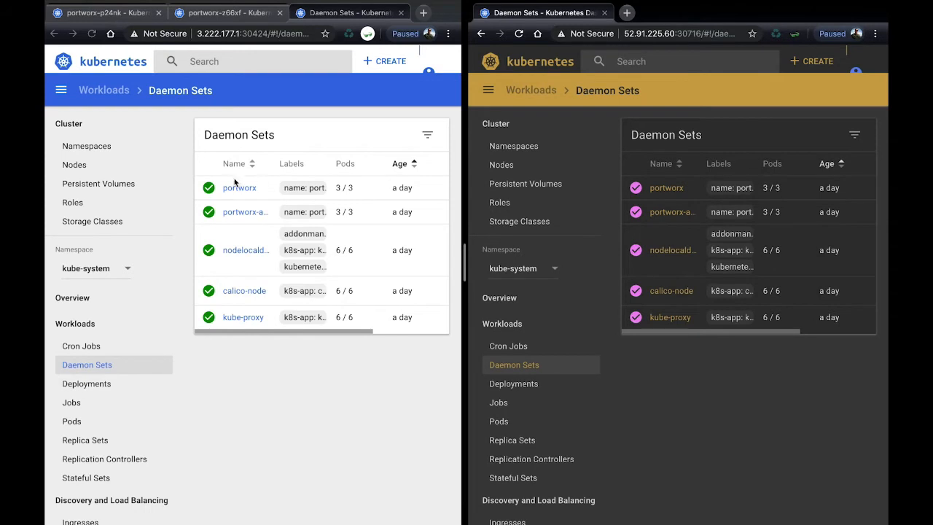
left_click(239, 187)
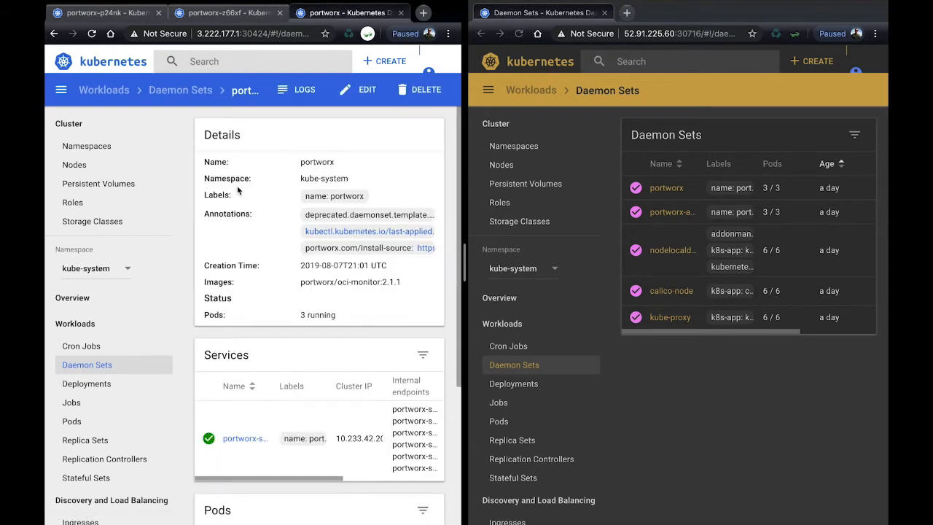
scroll("down", 3)
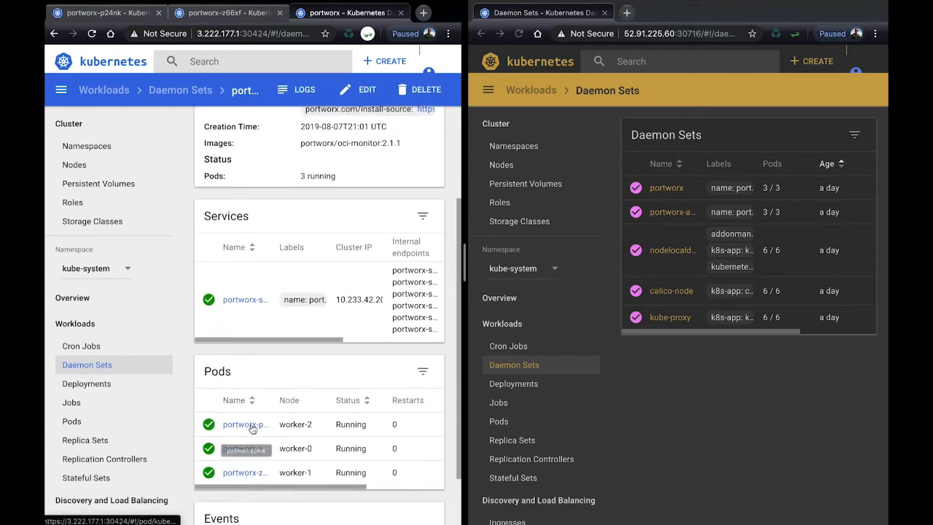
left_click(244, 424)
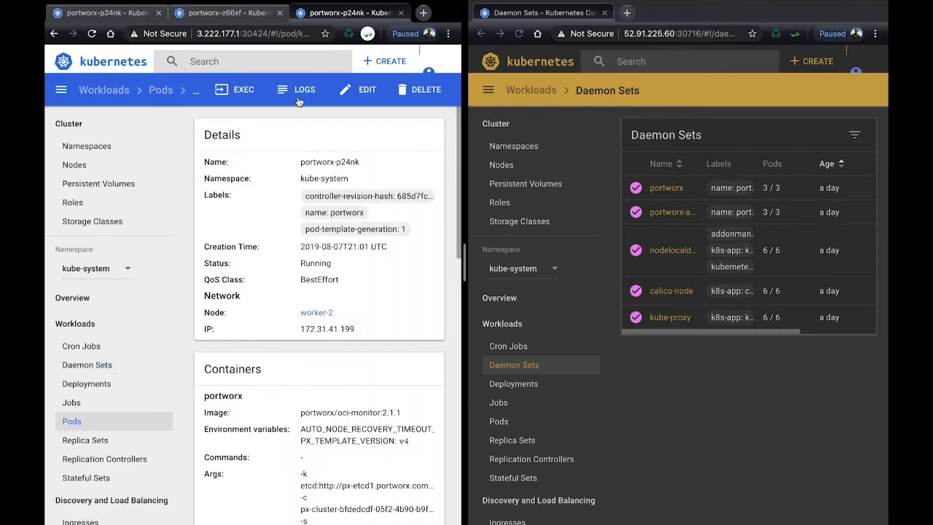
left_click(234, 89)
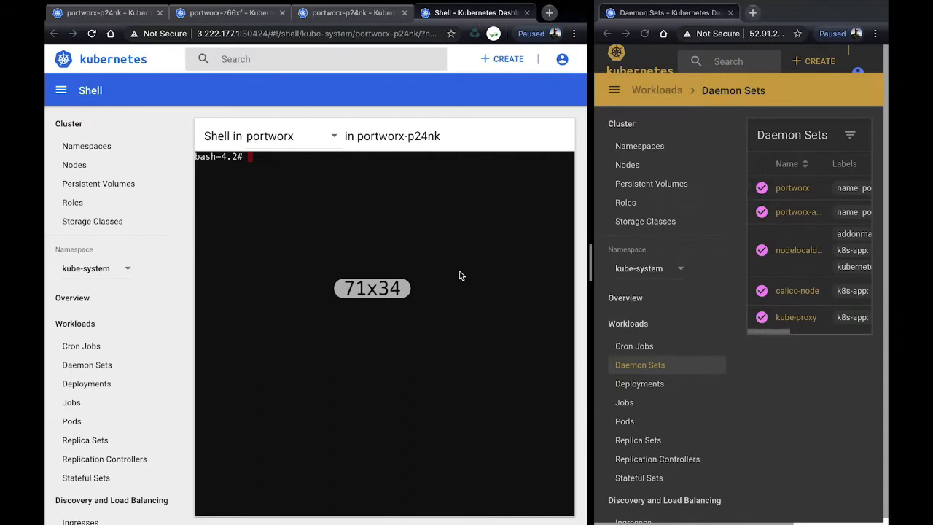
Run /opt/pwx/bin/pxctl cluster domains show and highlight the primary domain's Active status
type("/opt/")
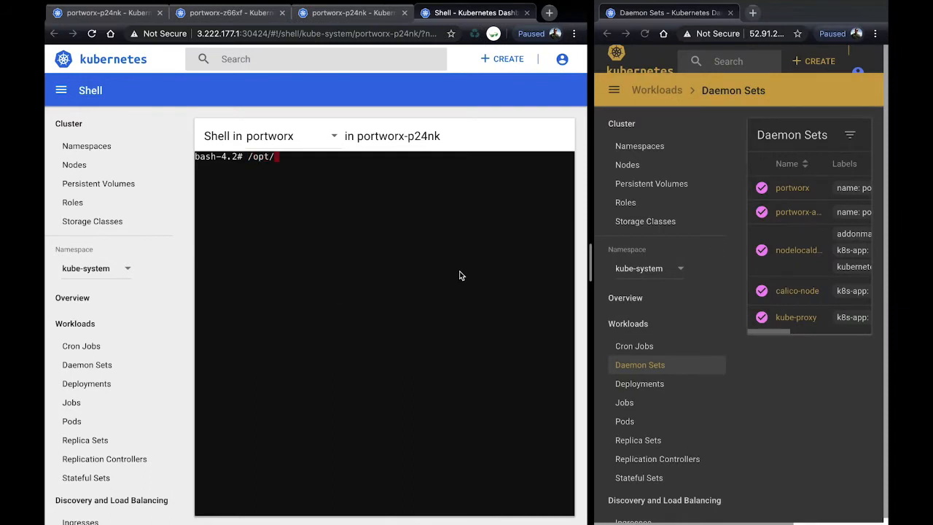
type("pwx/bin/p")
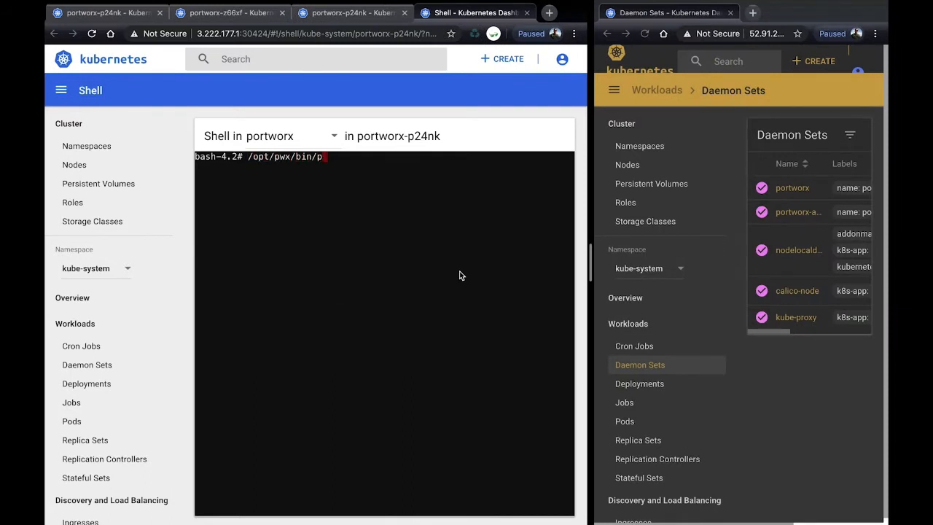
type("xctl cluster")
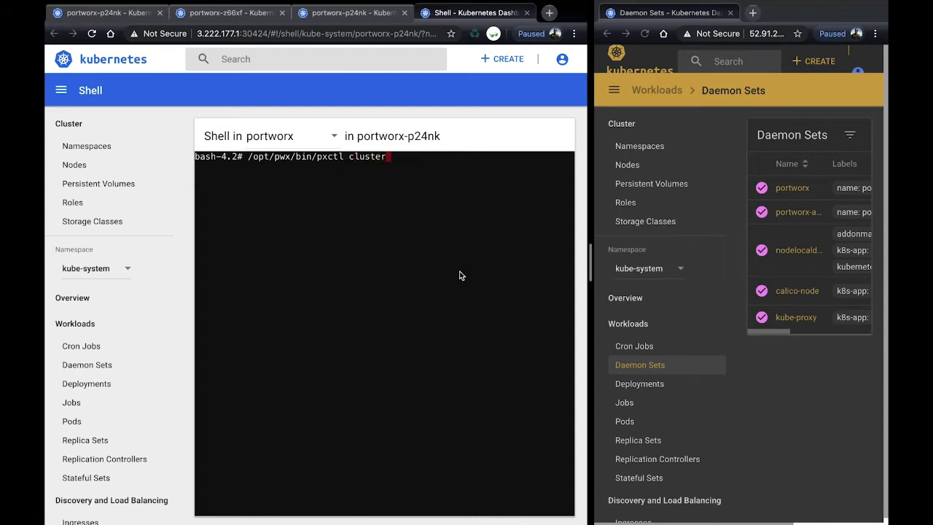
type("domains show")
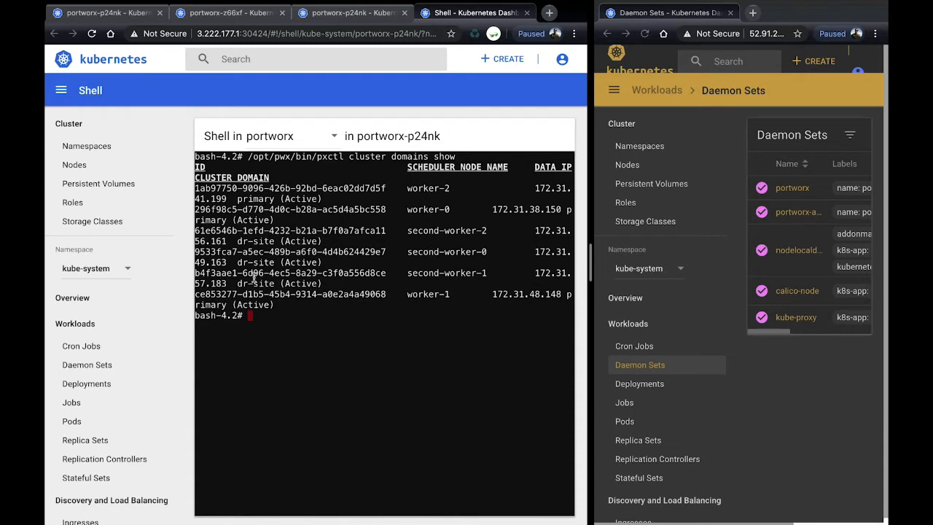
double_click(280, 283)
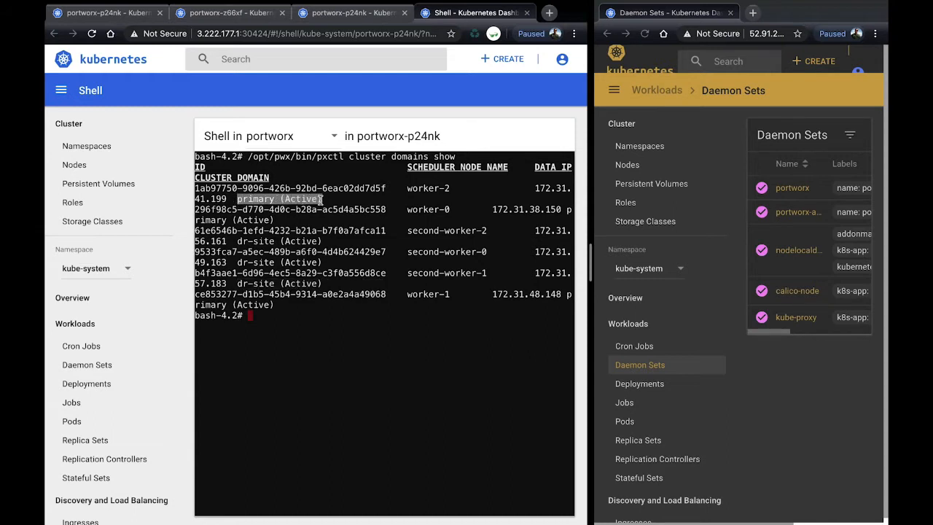
mouse_move(370, 358)
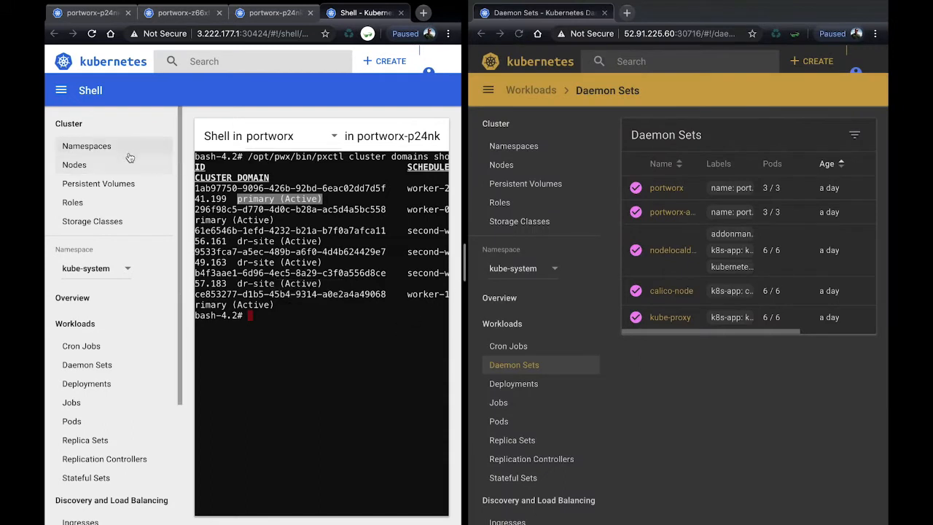
Switch the primary dashboard to namespace demo and list its deployments k8s-counter and postgres
left_click(86, 146)
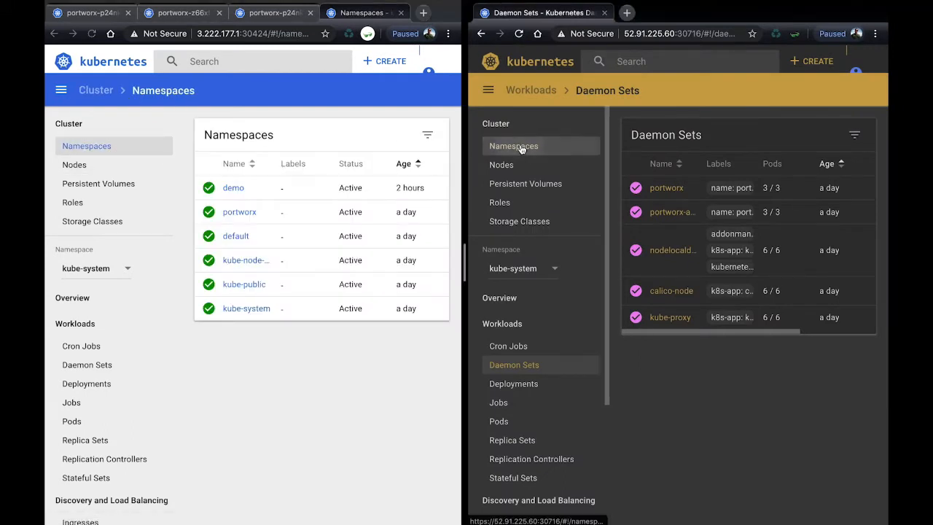
left_click(513, 146)
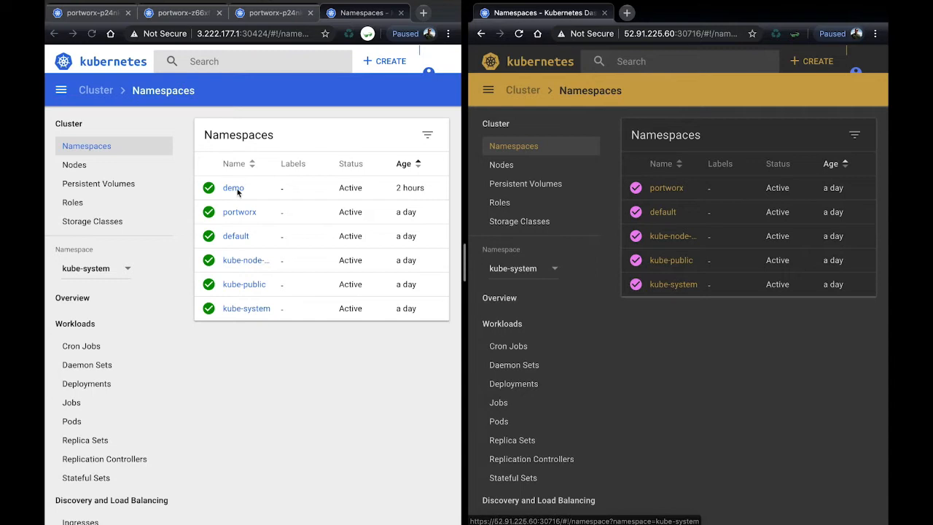
mouse_move(665, 188)
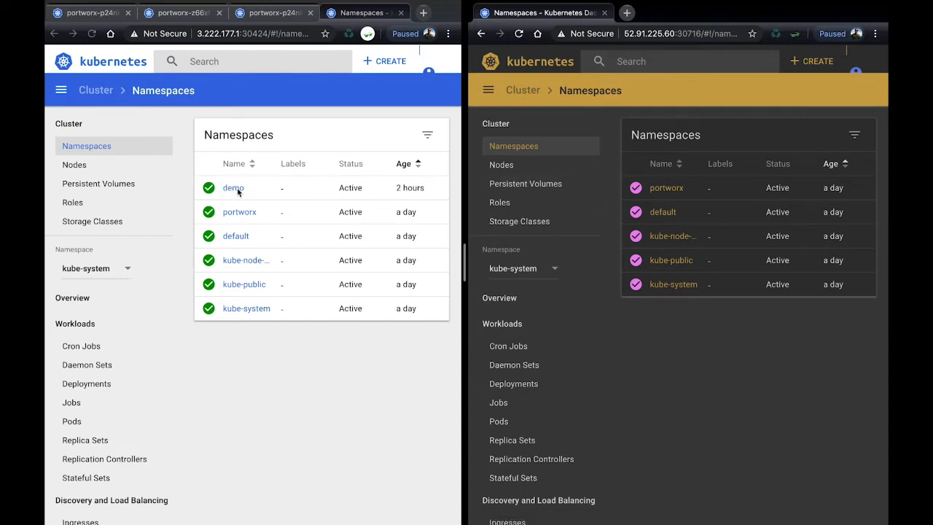
left_click(94, 269)
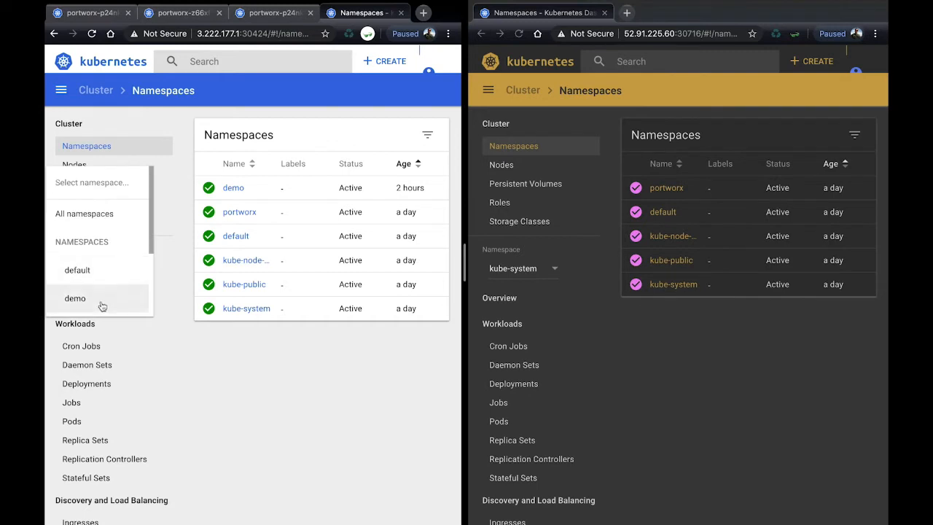
left_click(74, 298)
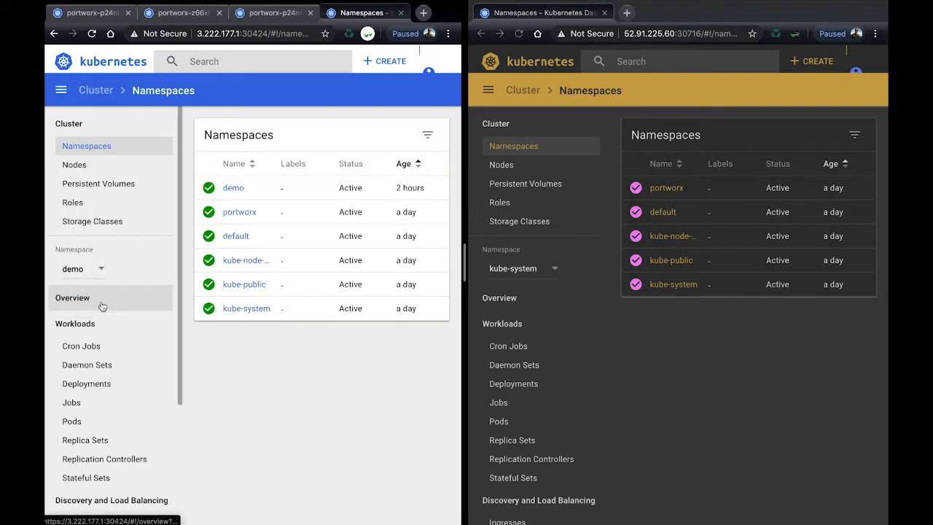
left_click(86, 383)
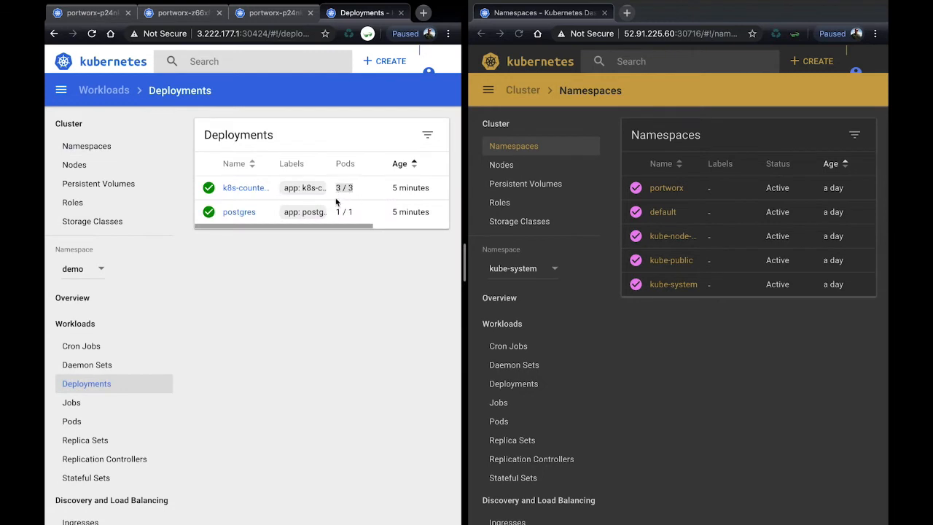
mouse_move(294, 280)
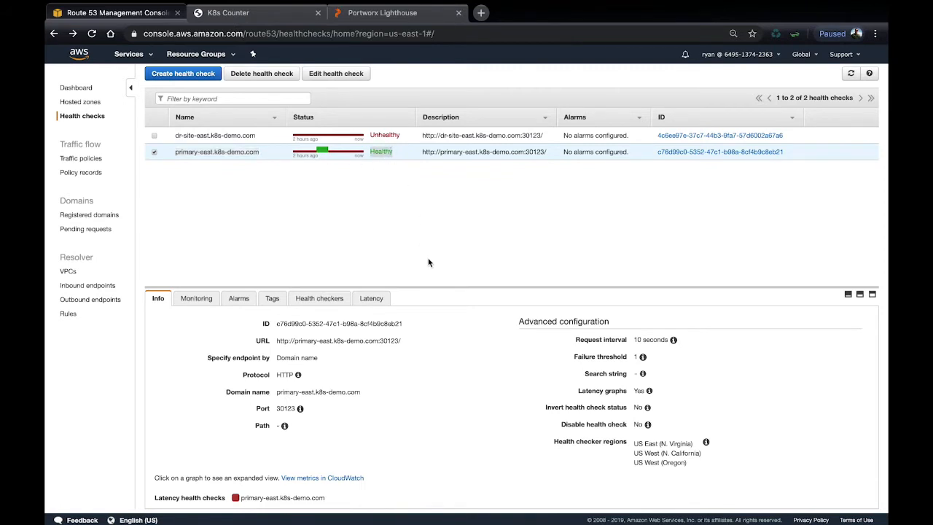
View the Route 53 health checks for primary-east and dr-site-east.k8s-demo.com
left_click(227, 12)
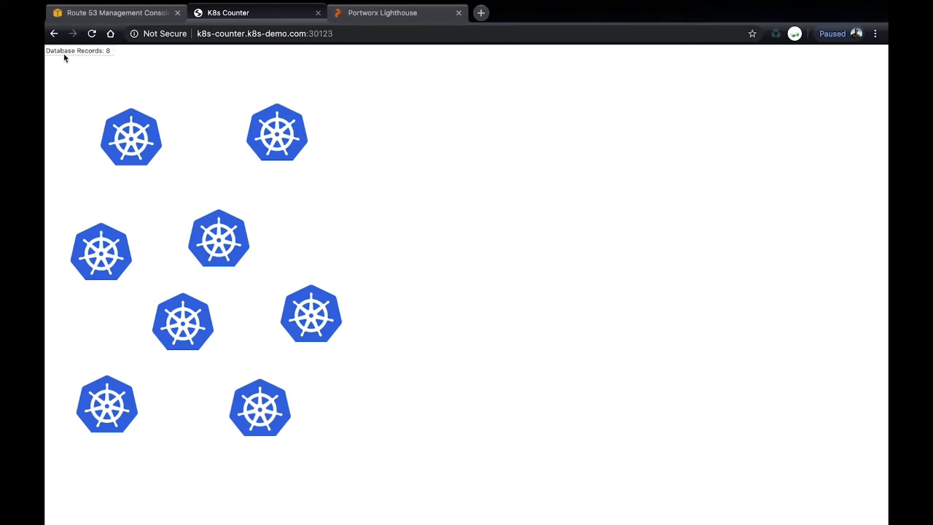
mouse_move(434, 79)
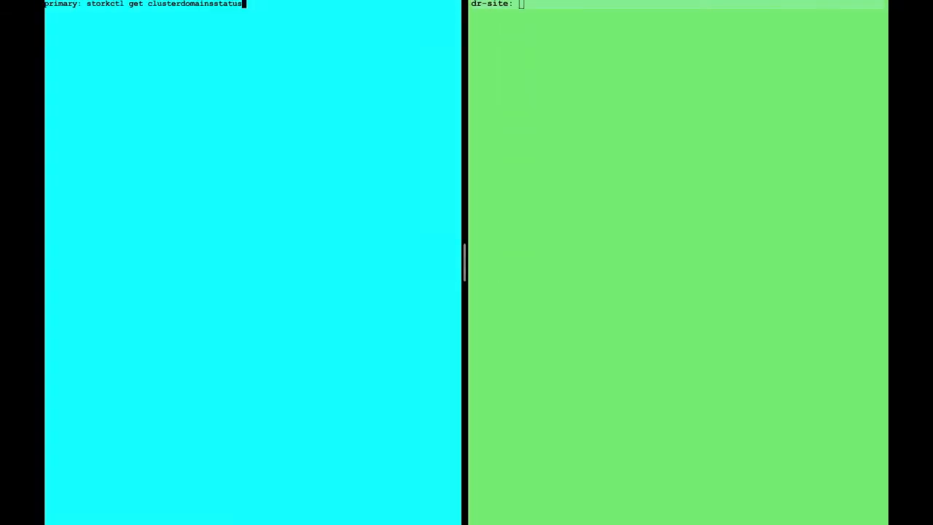
Run storkctl get clusterdomainsstatus on primary showing dr-site and primary both active
key("Return")
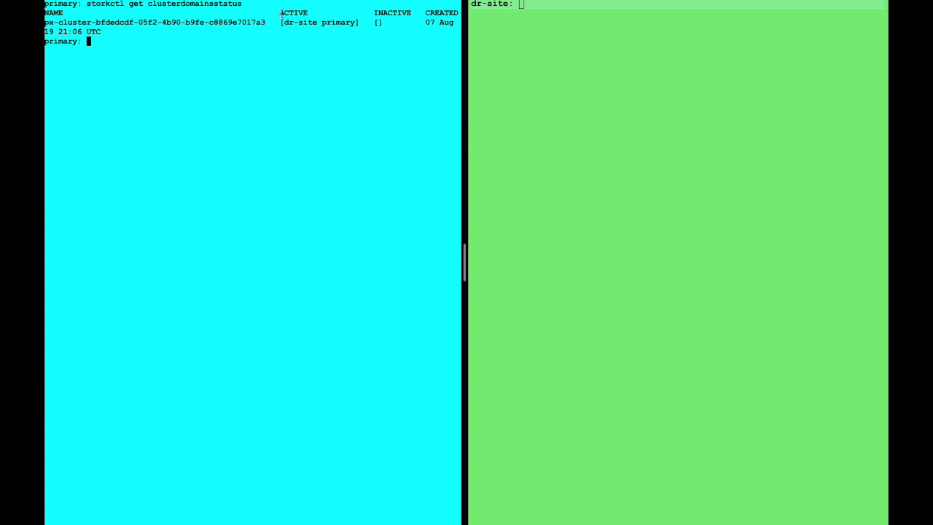
double_click(293, 14)
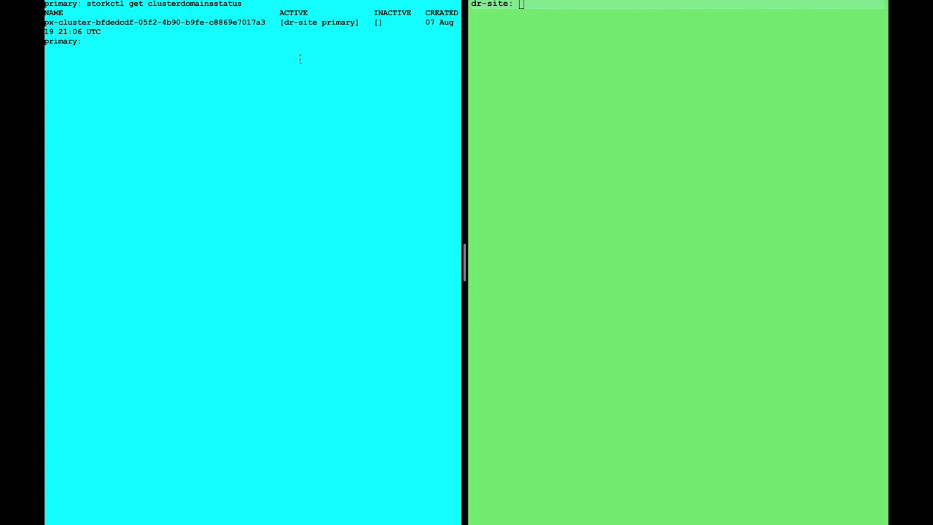
key("Return")
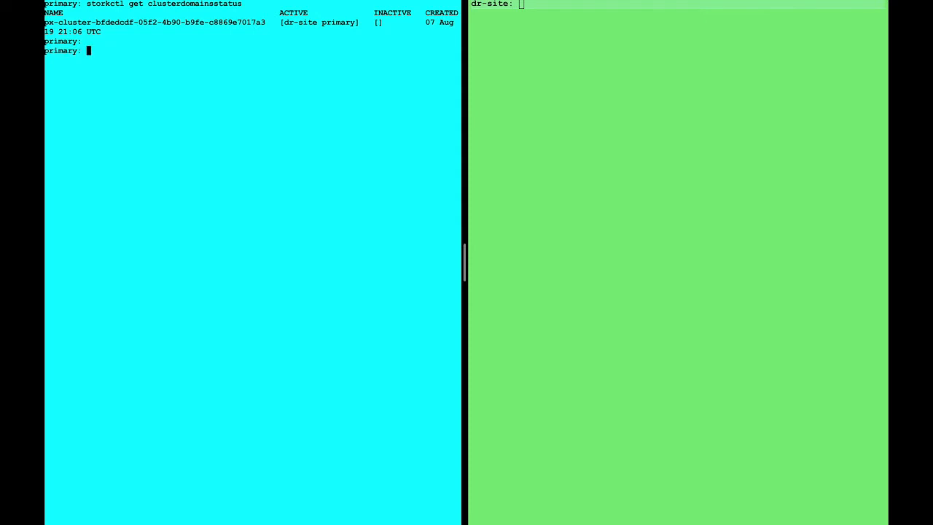
Display demo-migration.yaml, create demo-migration-schedule with kubectl create -f, and clear the terminal
type("cat demo")
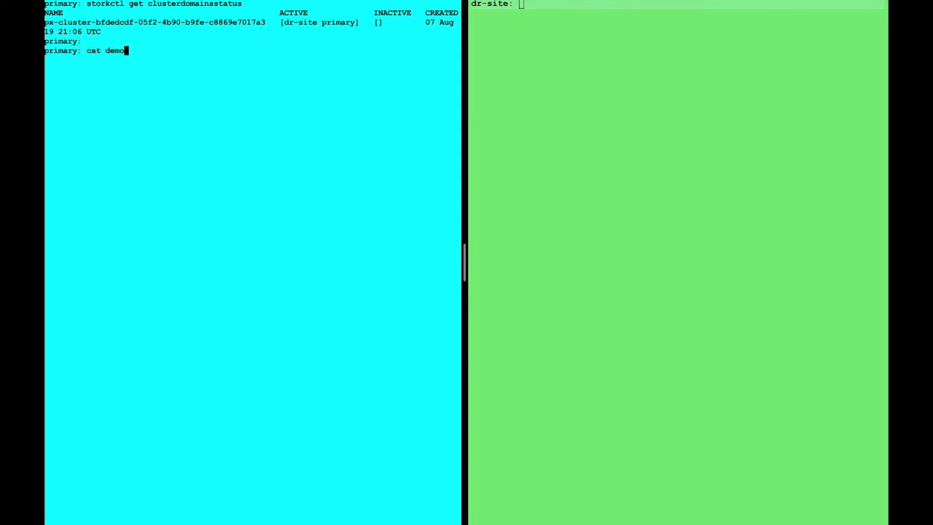
type("-migration.yaml")
type("kubectl create f")
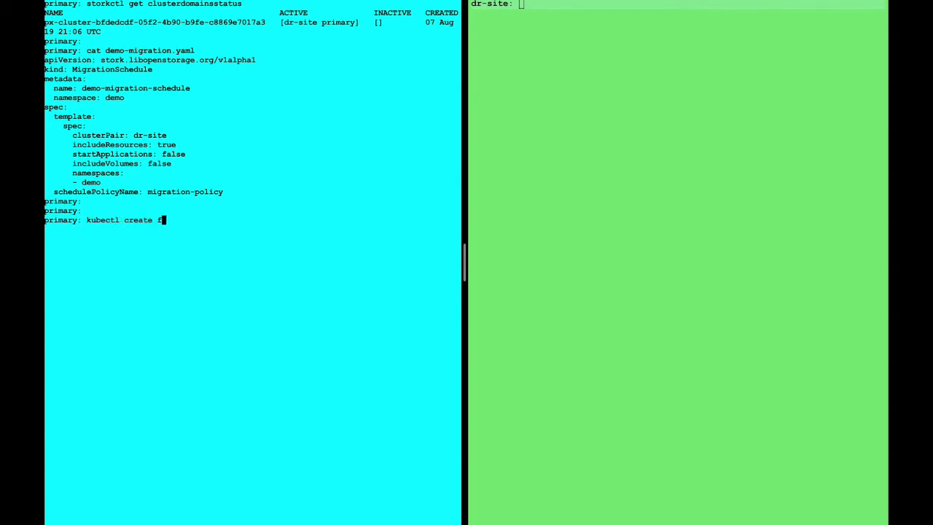
type("-f")
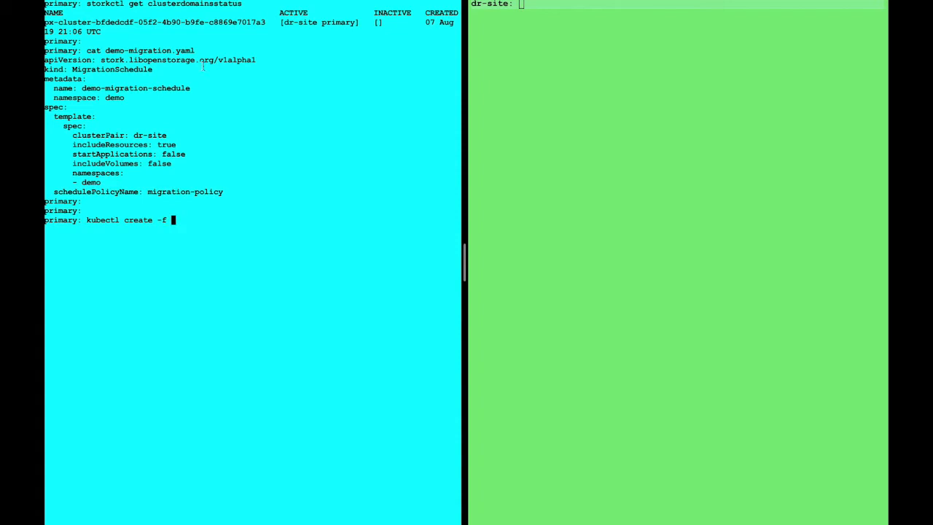
type("demo-migration.yaml")
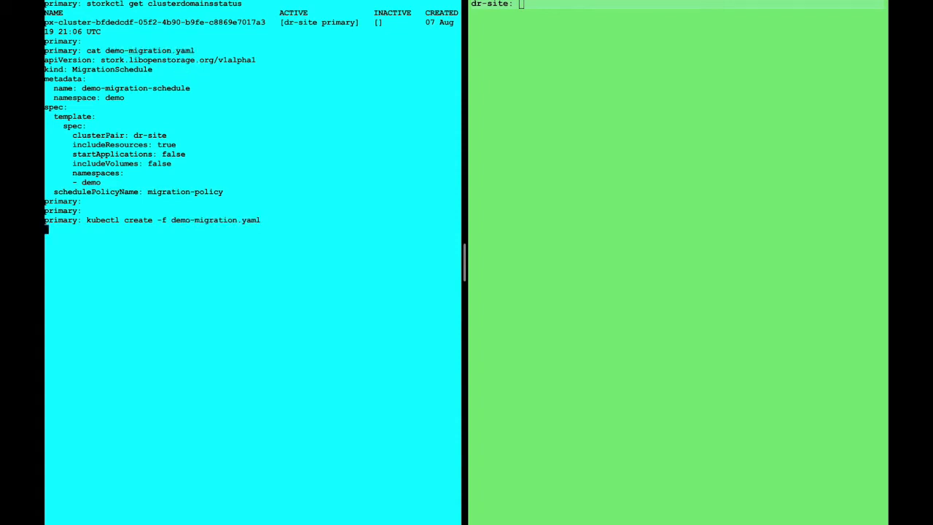
key("Return")
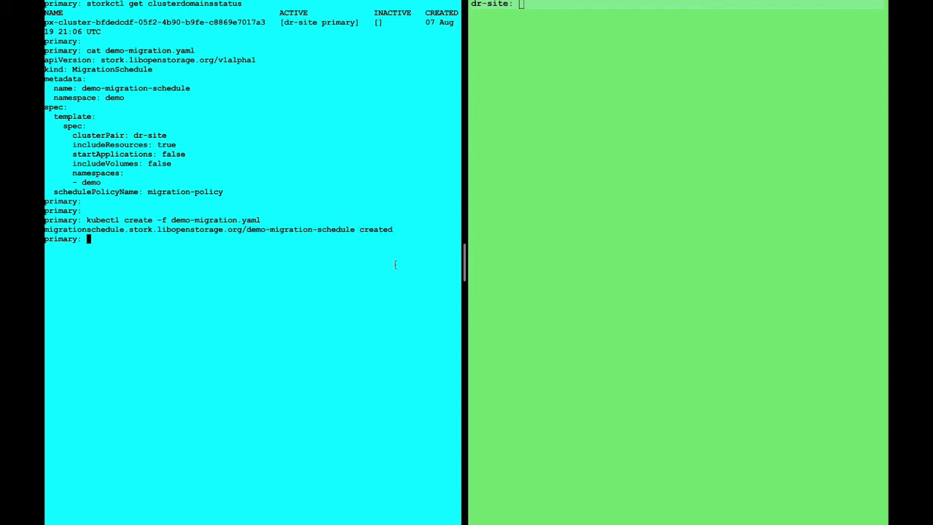
type("clear")
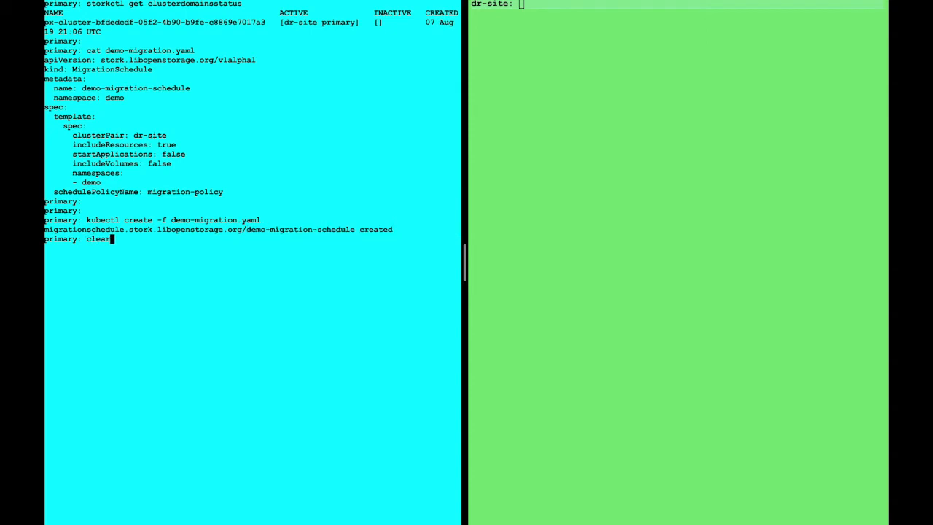
key("ctrl+r")
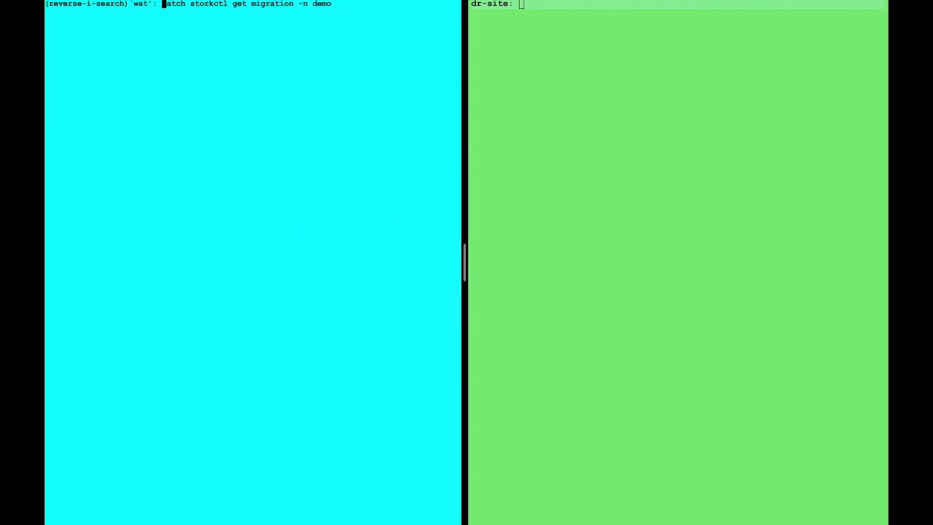
Run the recalled watch storkctl get migration -n demo command
key("Return")
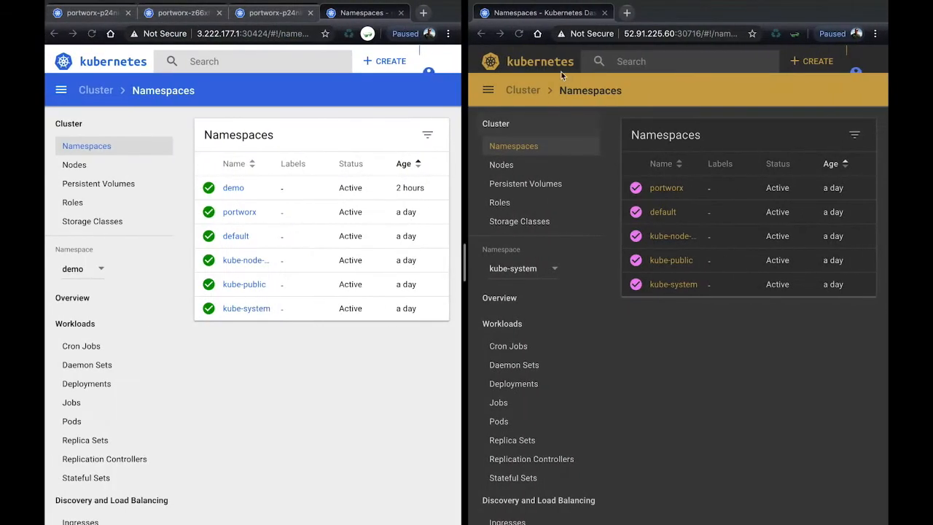
Refresh DR to reveal demo's 0/0 deployments and view primary's k8s-counter deployment details
left_click(519, 34)
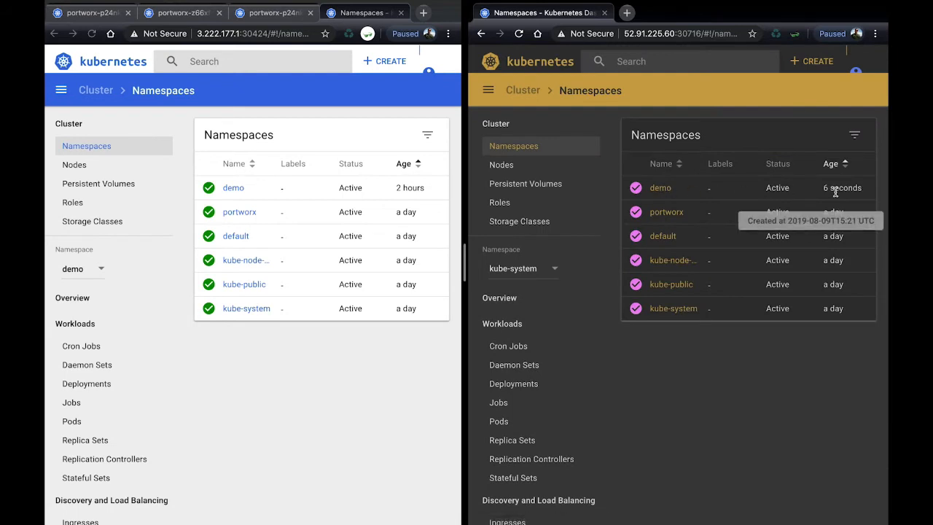
mouse_move(825, 201)
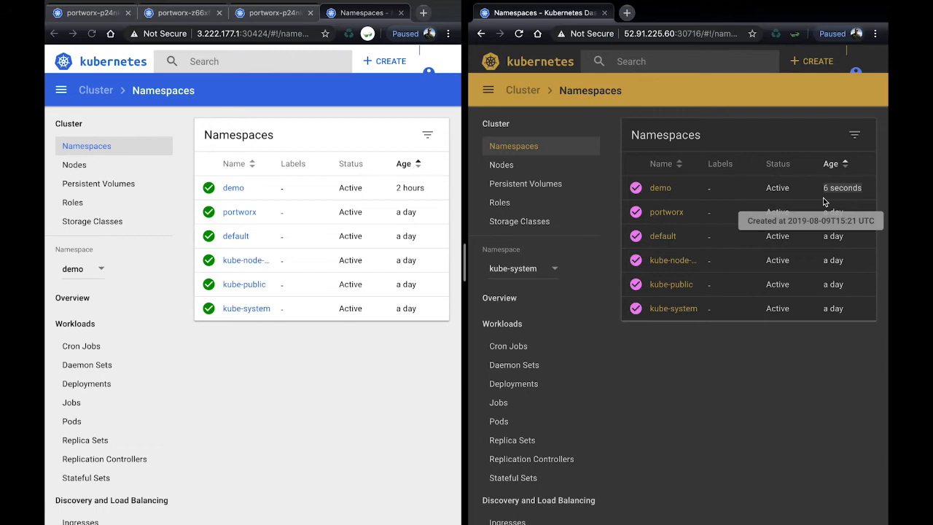
mouse_move(780, 191)
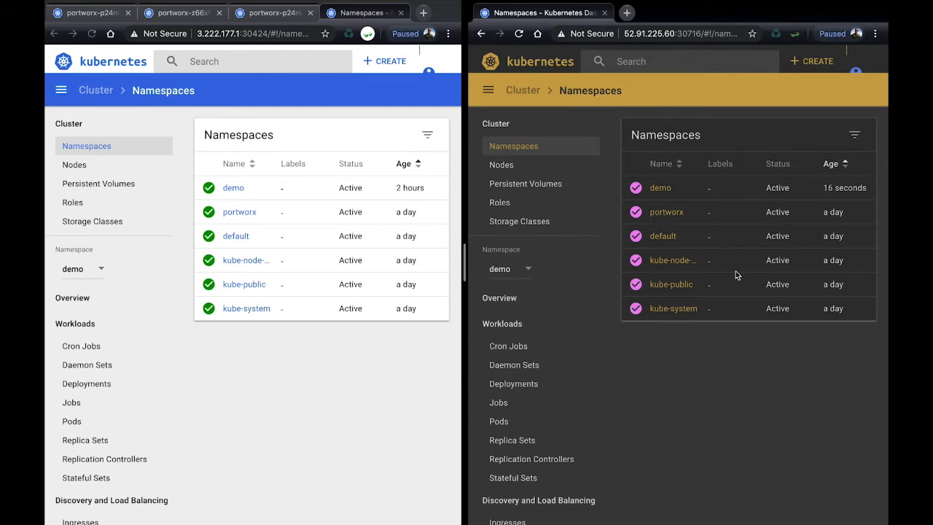
left_click(513, 383)
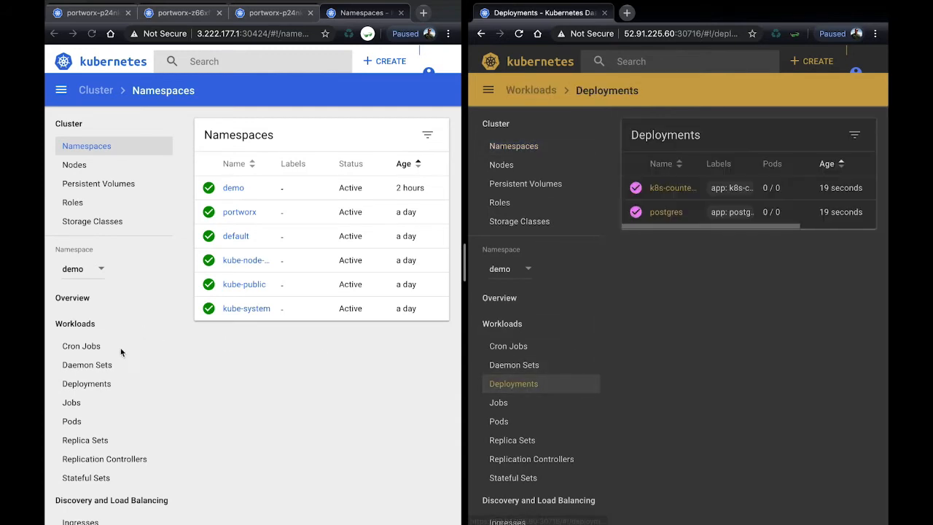
left_click(86, 383)
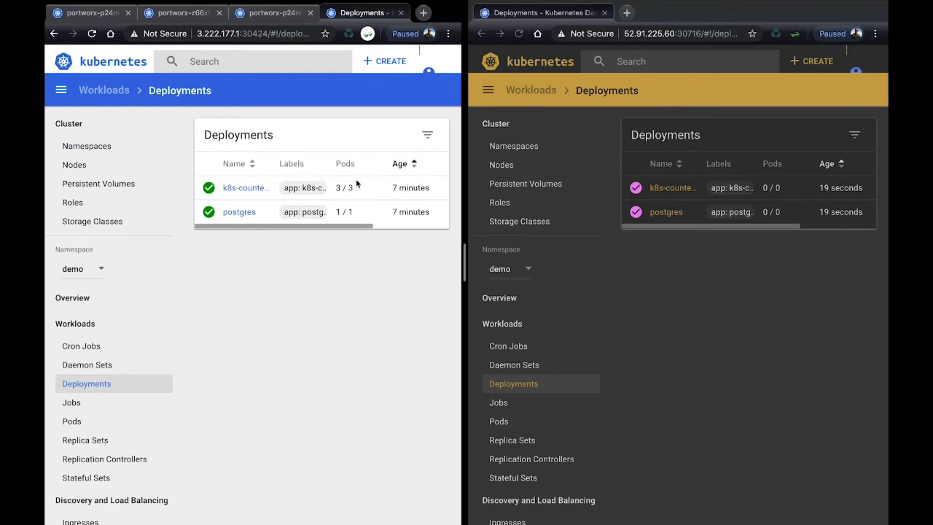
left_click(244, 186)
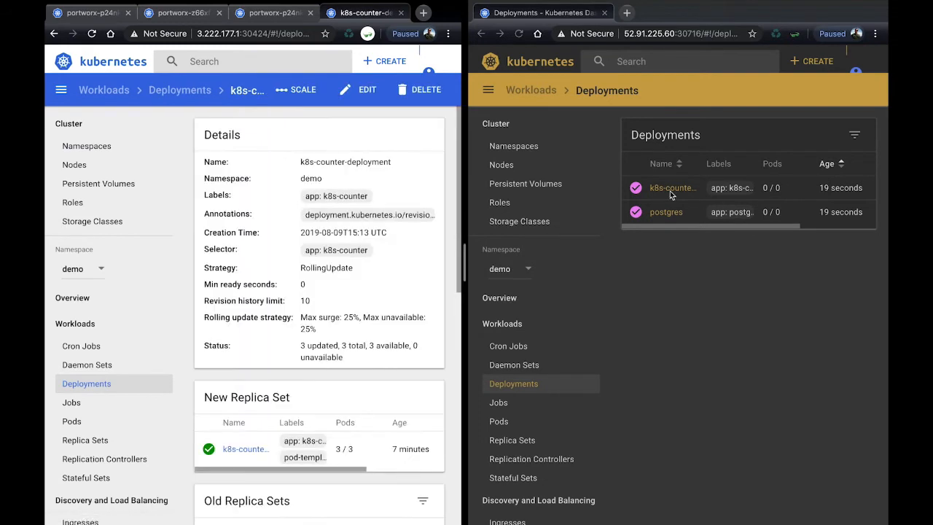
View DR's k8s-counter details and start editing primary's k8s-counter-deployment definition
left_click(670, 187)
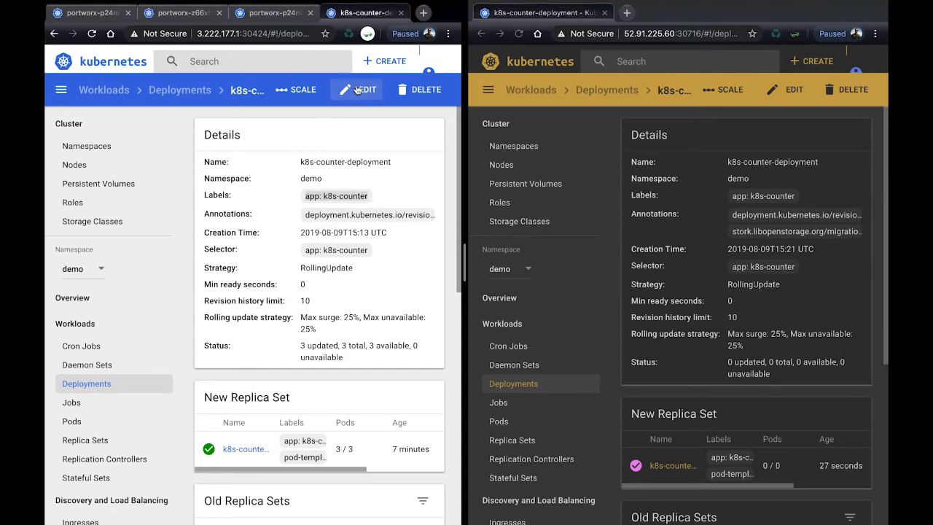
left_click(357, 89)
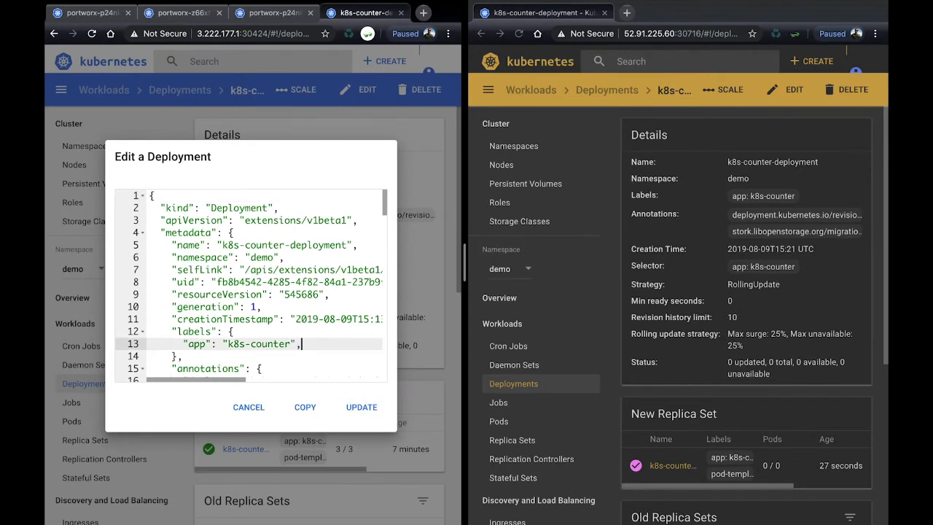
Add "demo": "label" to the k8s-counter deployment JSON and apply the update
type("\"demo\": \"lab")
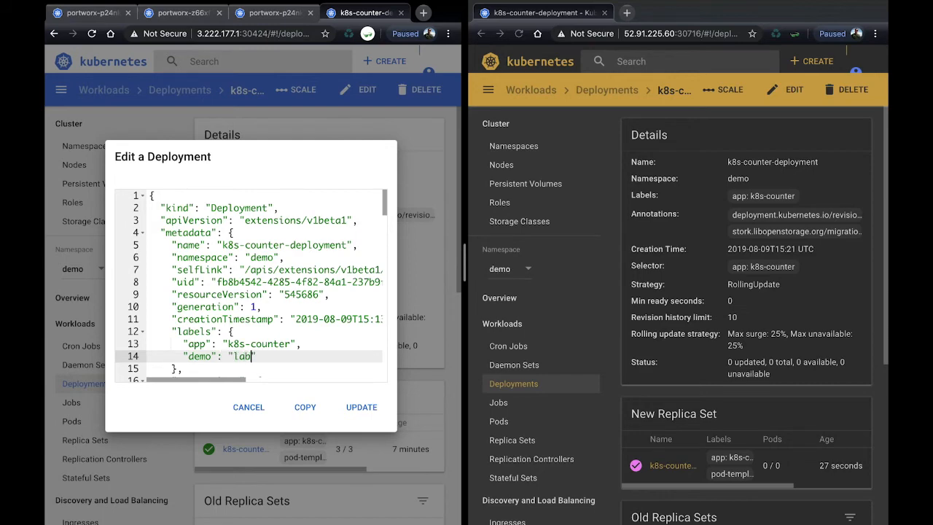
type("el")
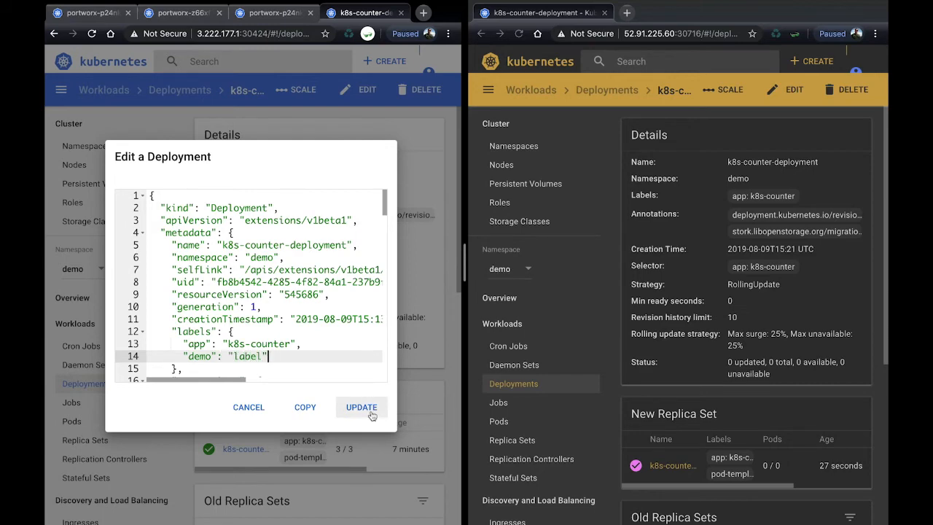
left_click(362, 407)
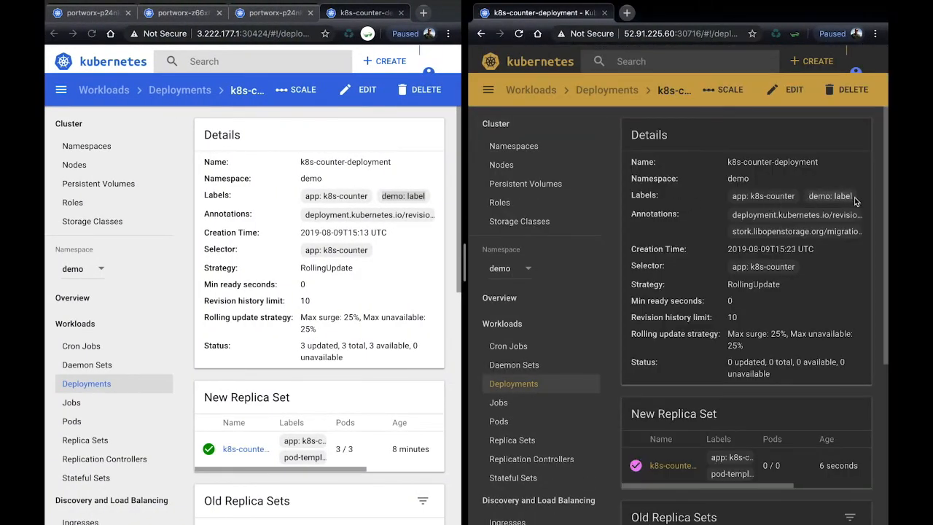
mouse_move(685, 197)
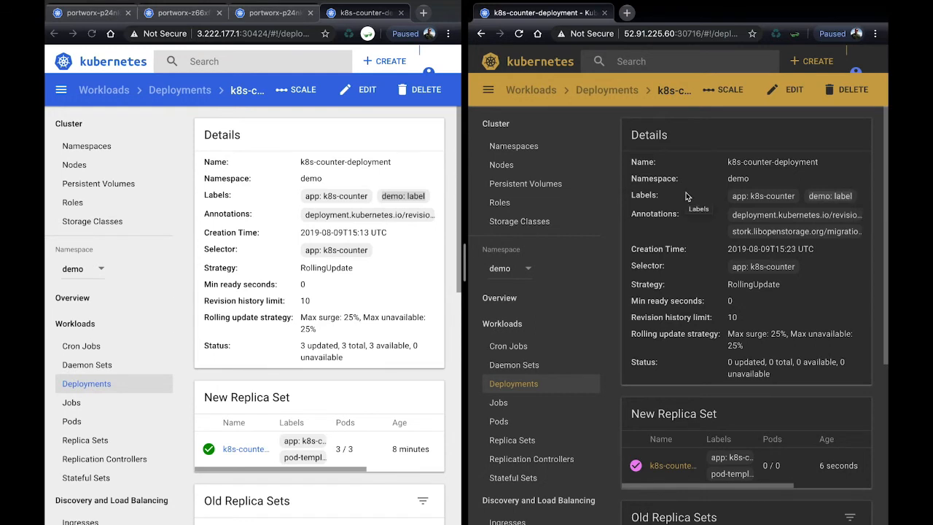
Return to the demo namespace Deployments list showing k8s-counter with its new label
left_click(606, 90)
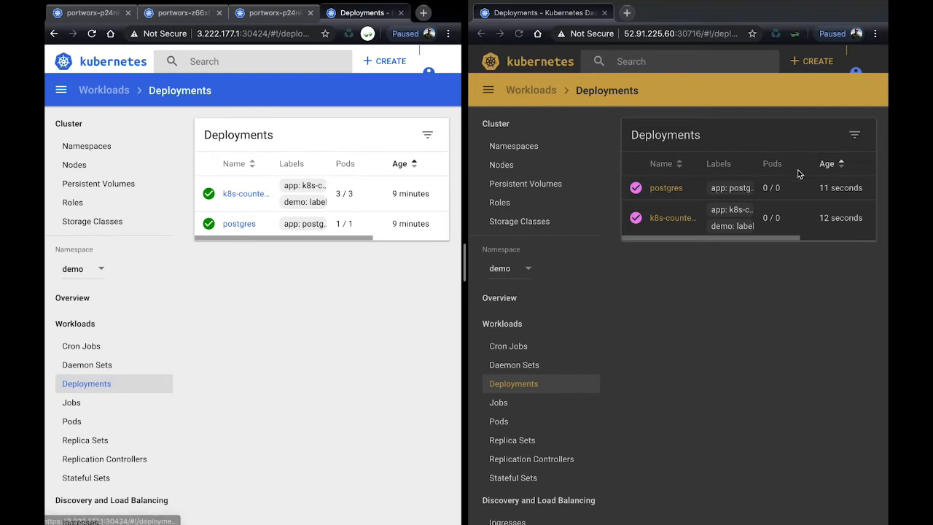
mouse_move(811, 309)
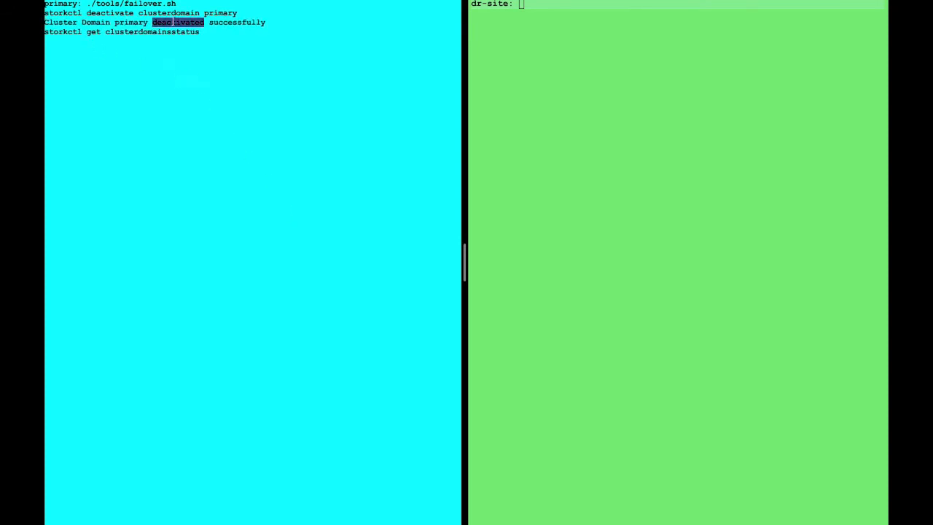
Step the failover script through deactivating the primary domain and scaling primary deployments down
key("Return")
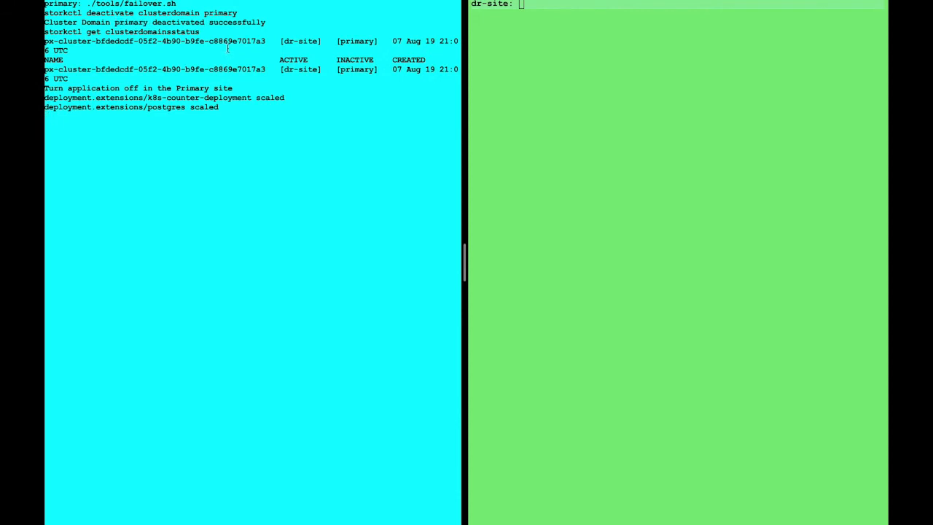
key("Return")
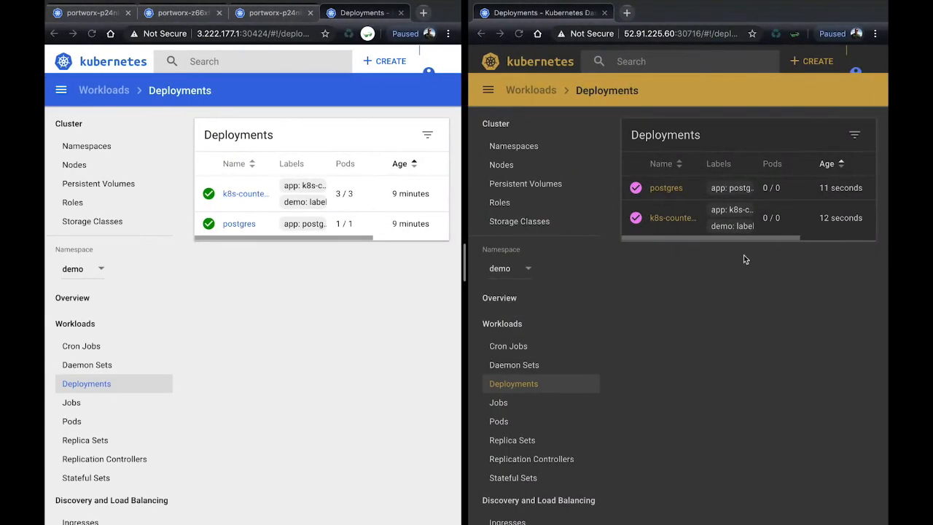
Reload both dashboards until primary sits at 0 pods and DR runs k8s-counter 3/3, postgres 1/1
left_click(519, 33)
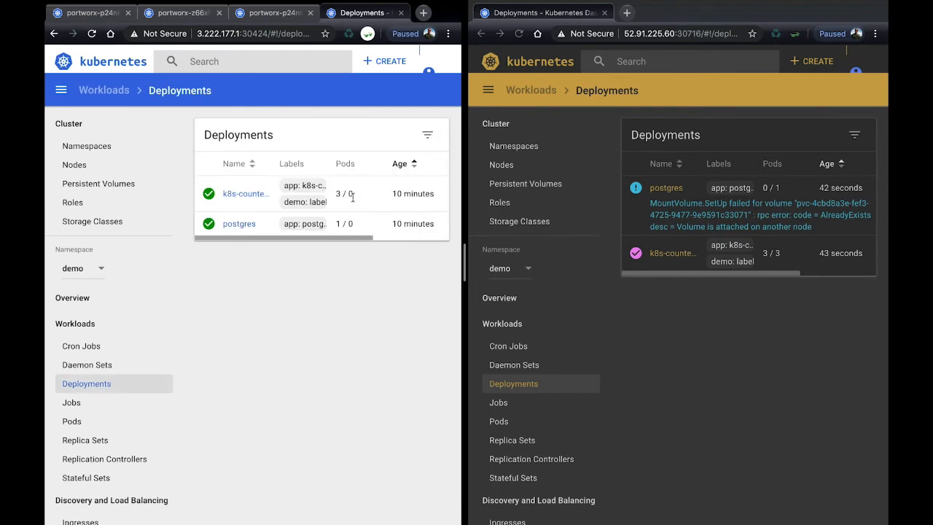
mouse_move(592, 110)
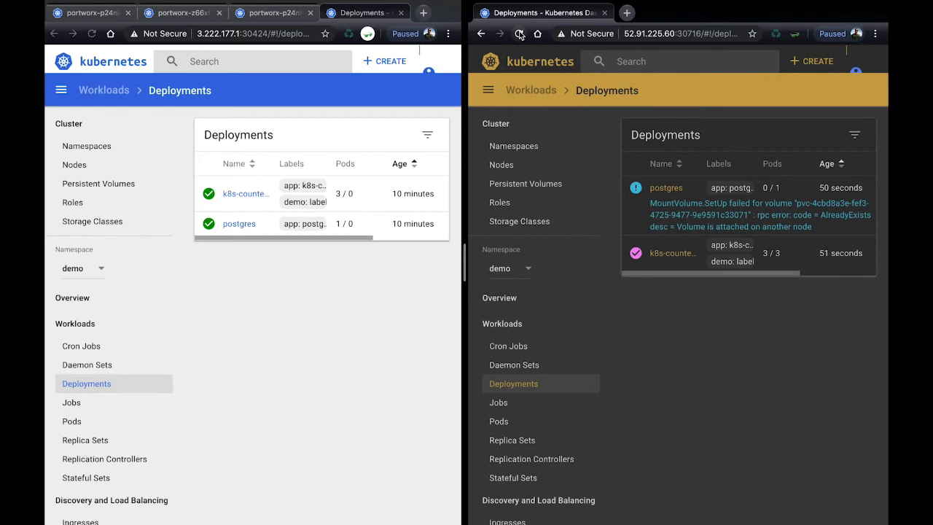
left_click(91, 34)
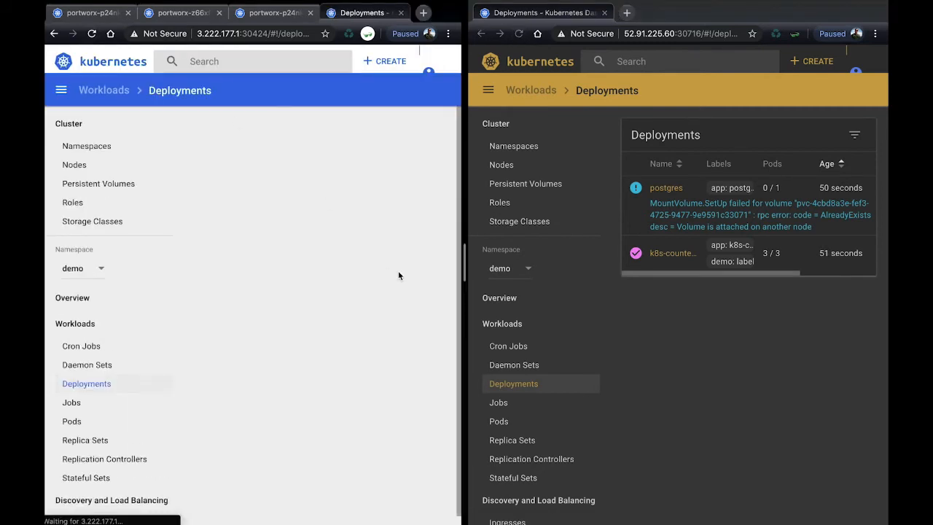
left_click(518, 34)
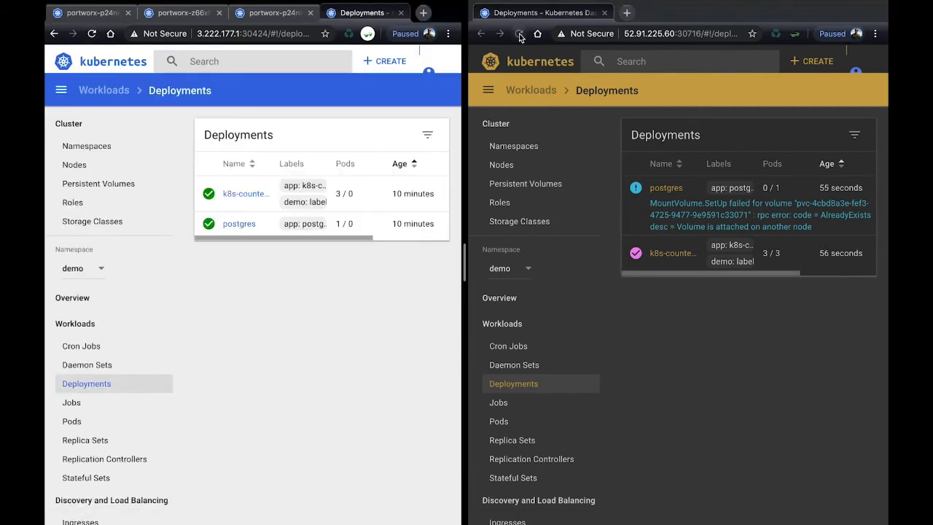
left_click(518, 33)
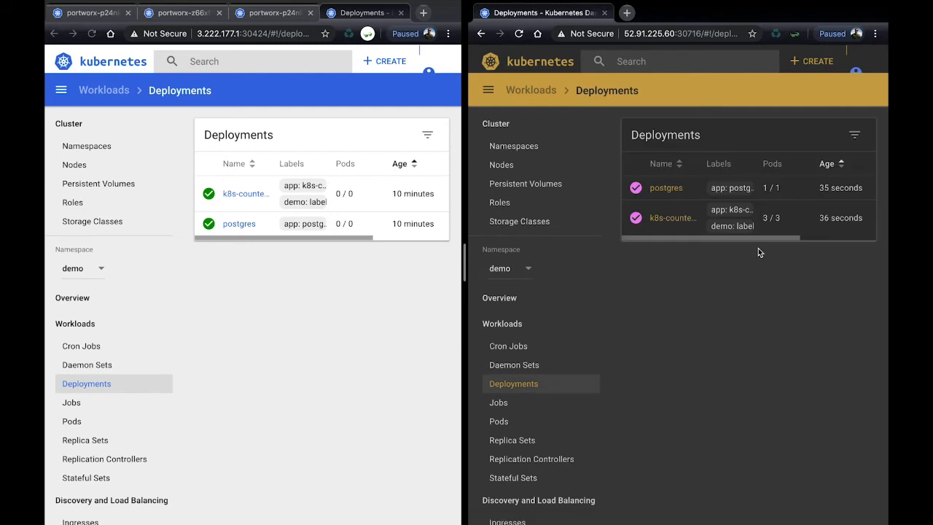
left_click(519, 33)
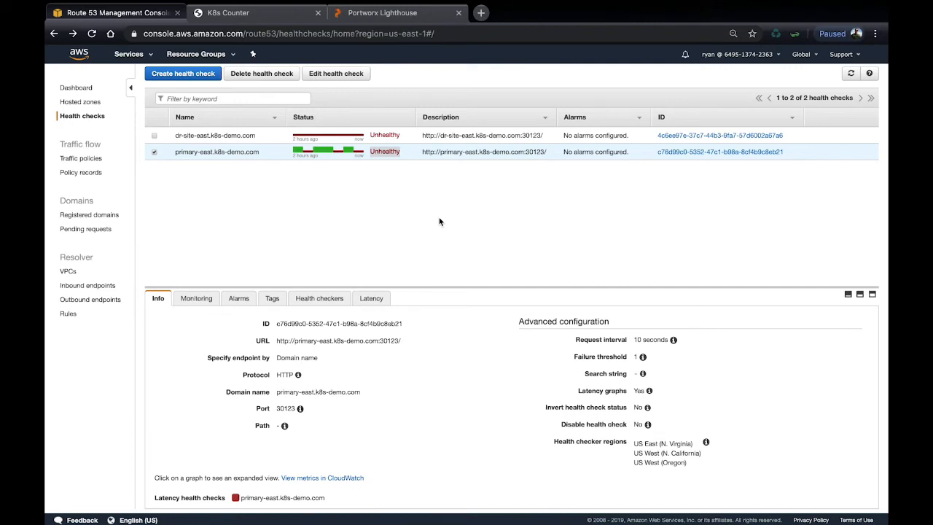
Refresh Route 53 health checks and view the now-Healthy dr-site-east.k8s-demo.com check
left_click(851, 73)
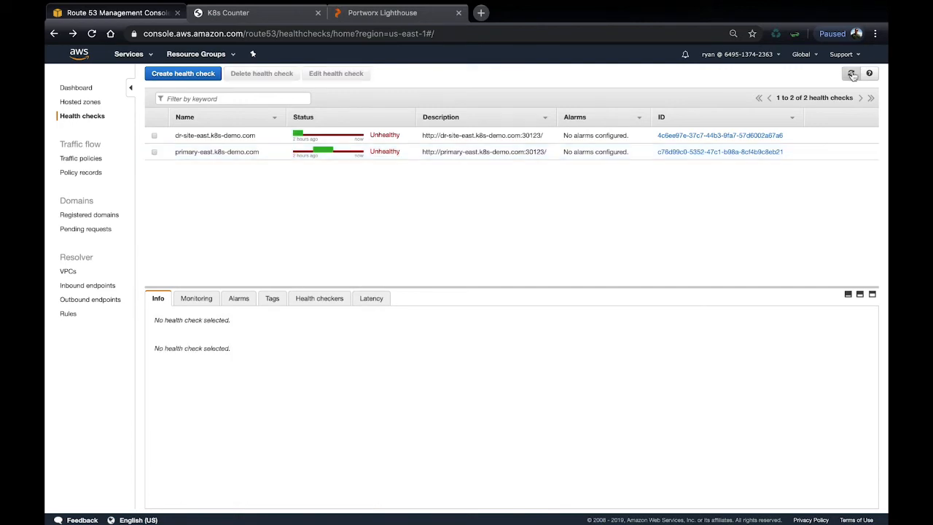
left_click(852, 72)
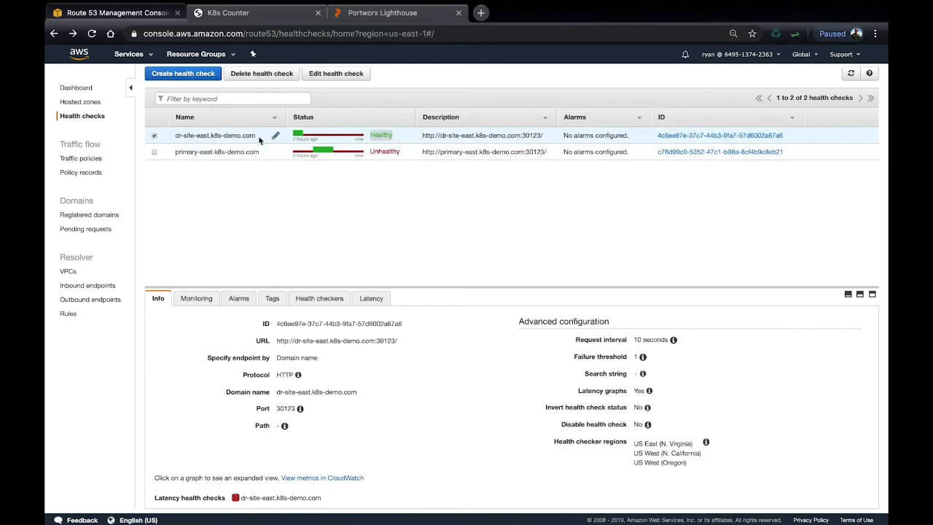
mouse_move(196, 144)
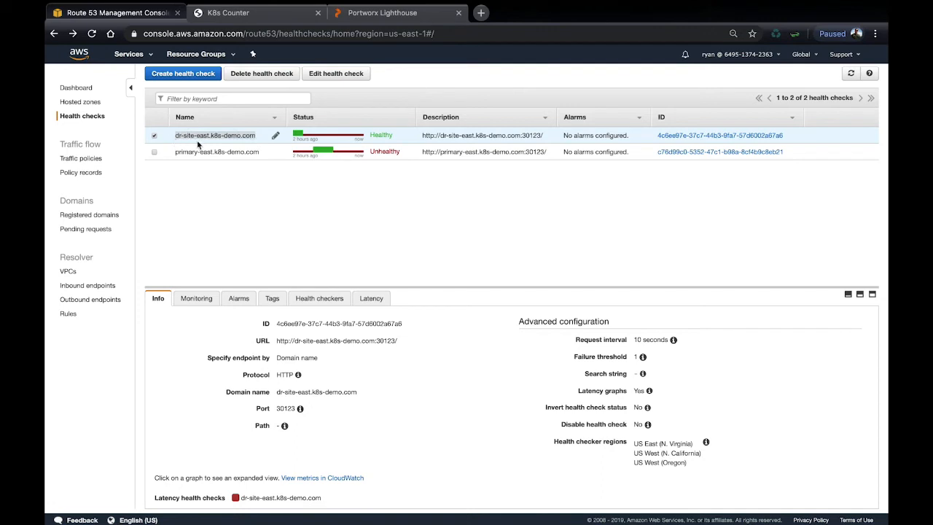
mouse_move(249, 24)
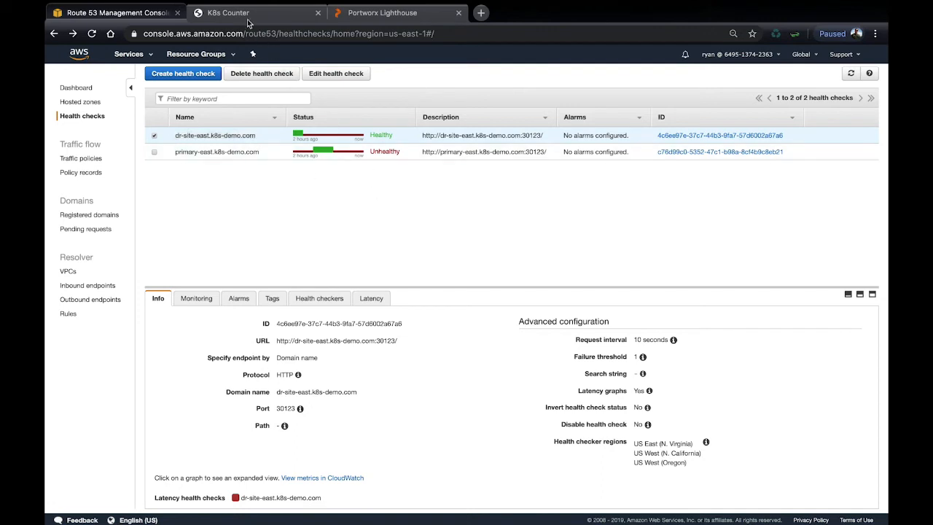
Switch to the K8s Counter app showing Database Records: 16 served from the DR site
left_click(227, 12)
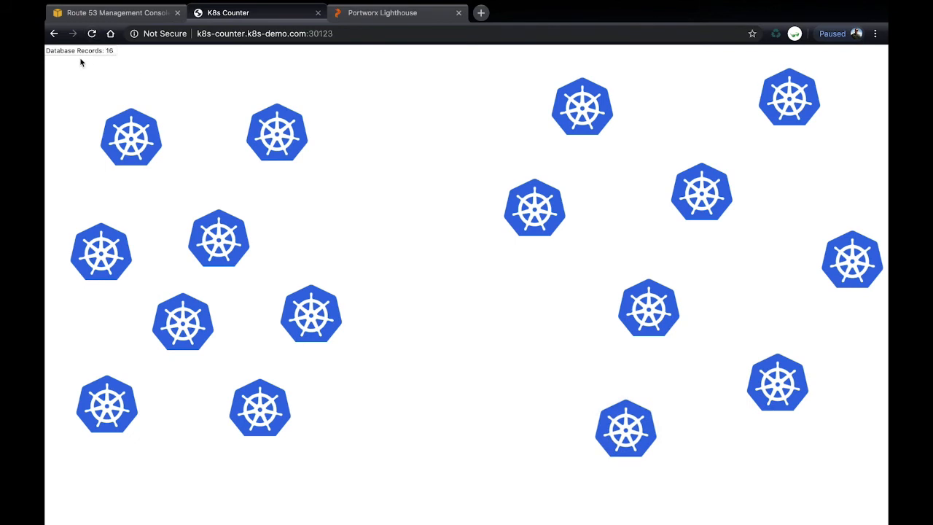
mouse_move(344, 119)
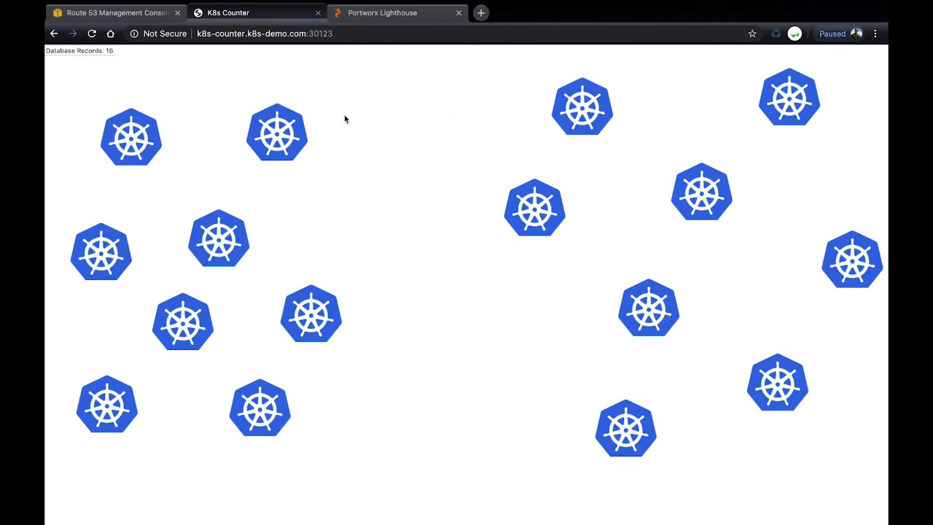
mouse_move(140, 77)
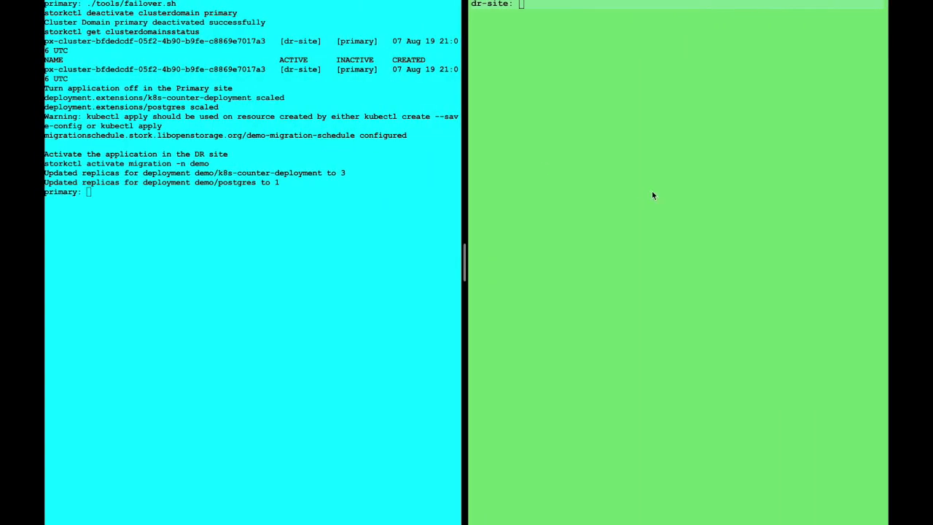
Run ./tools/failback.sh in the DR terminal to reactivate the primary cluster domain
type("./tools/")
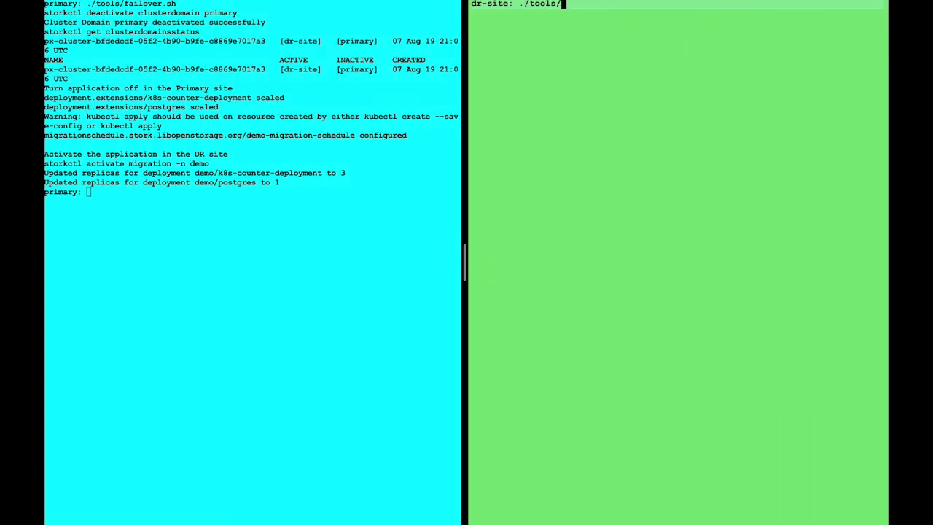
type("failback.sh")
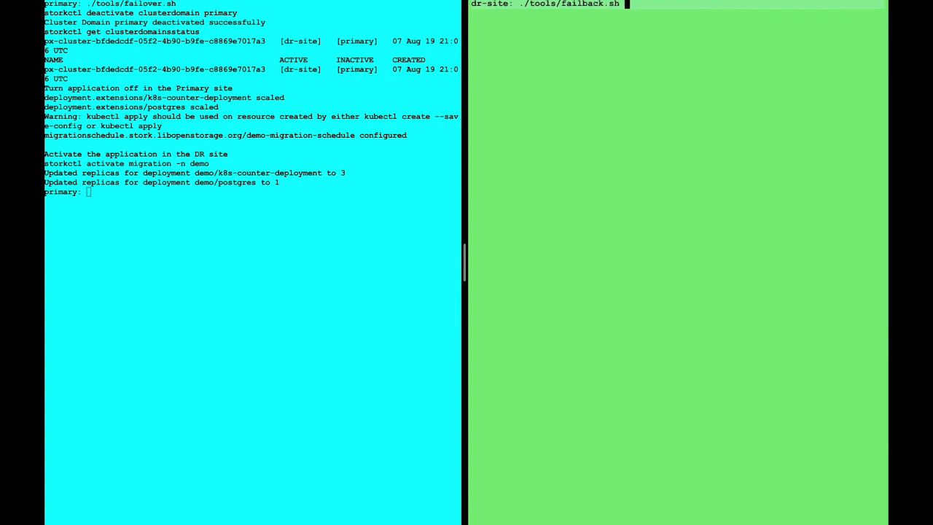
mouse_move(761, 190)
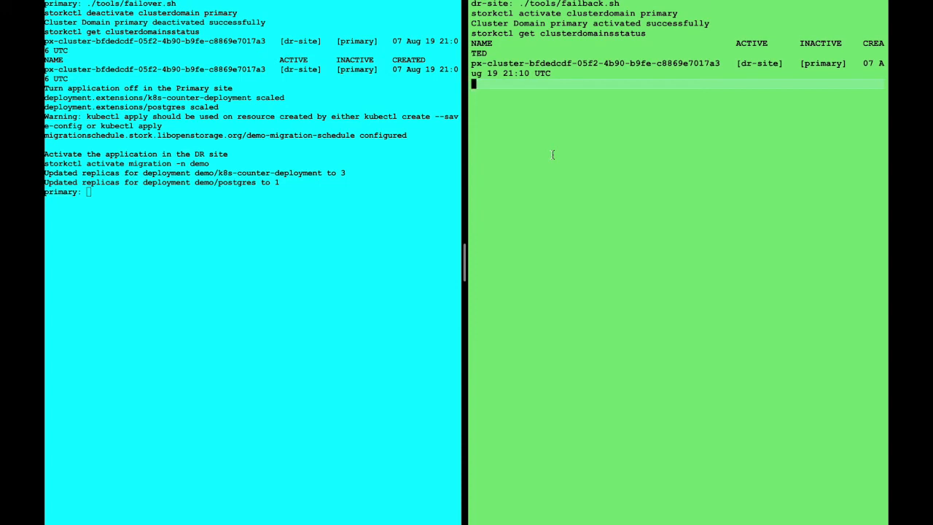
key("Return")
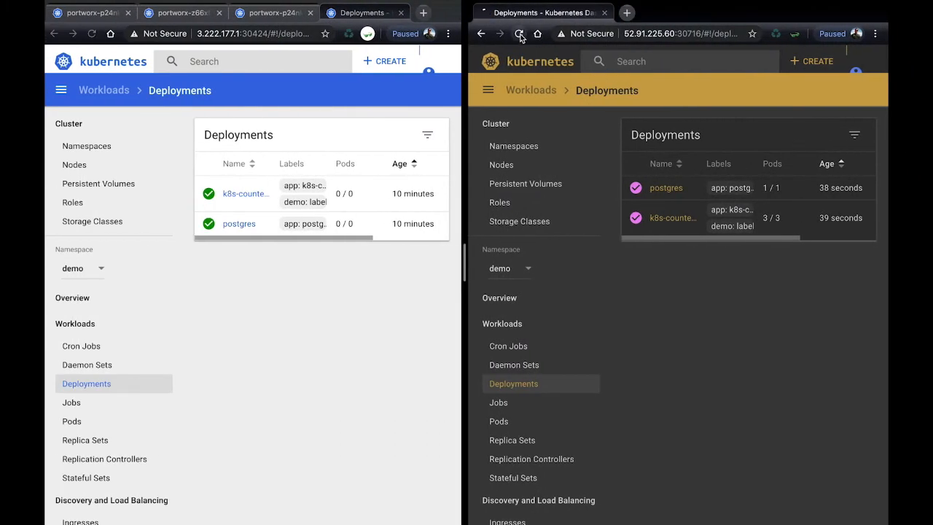
Reload both dashboards until primary's k8s-counter and postgres reach 1/1 and DR drops to 0/0
left_click(518, 34)
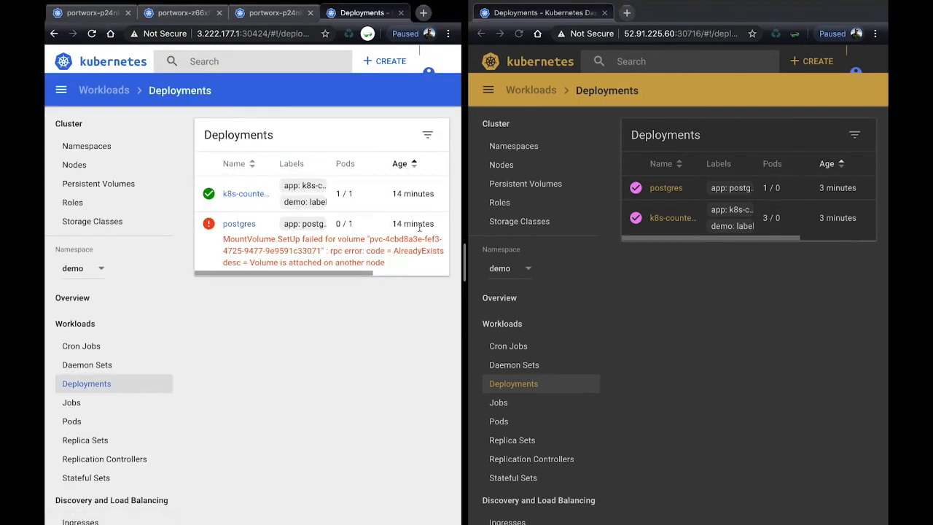
mouse_move(793, 207)
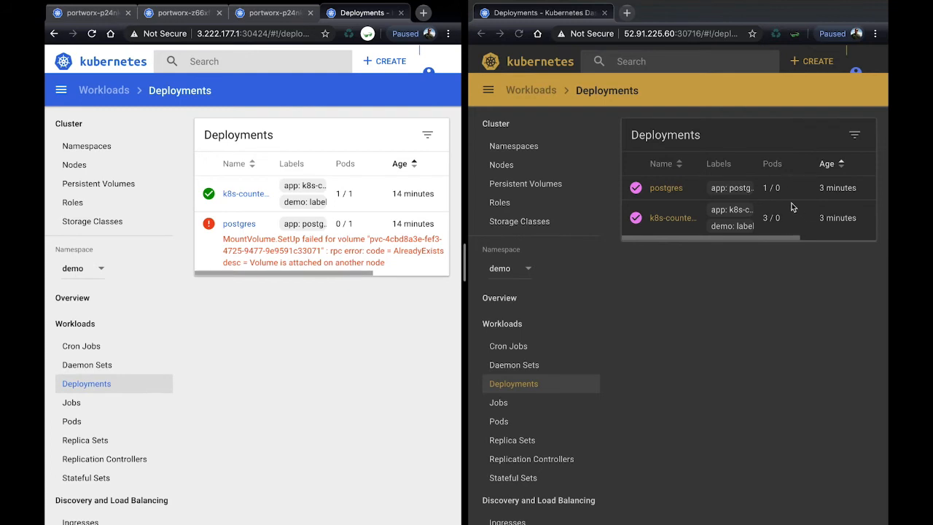
left_click(519, 34)
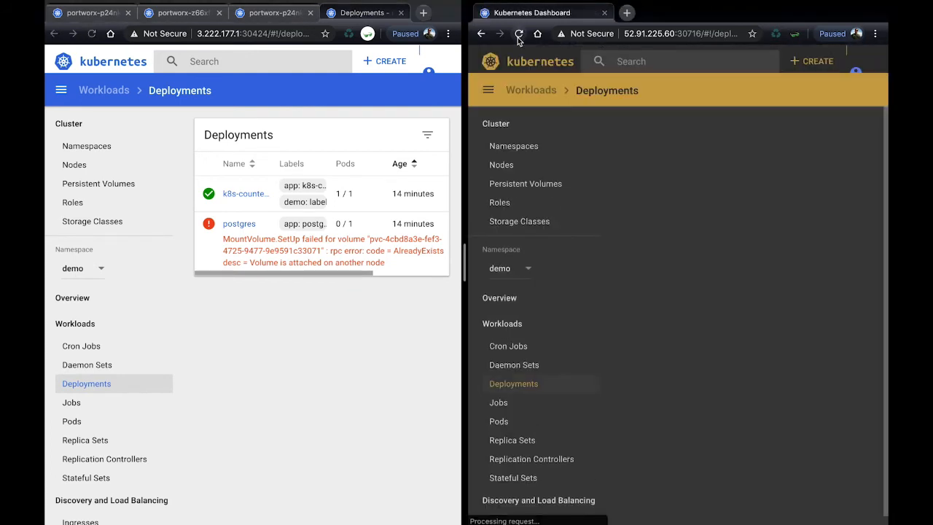
left_click(519, 33)
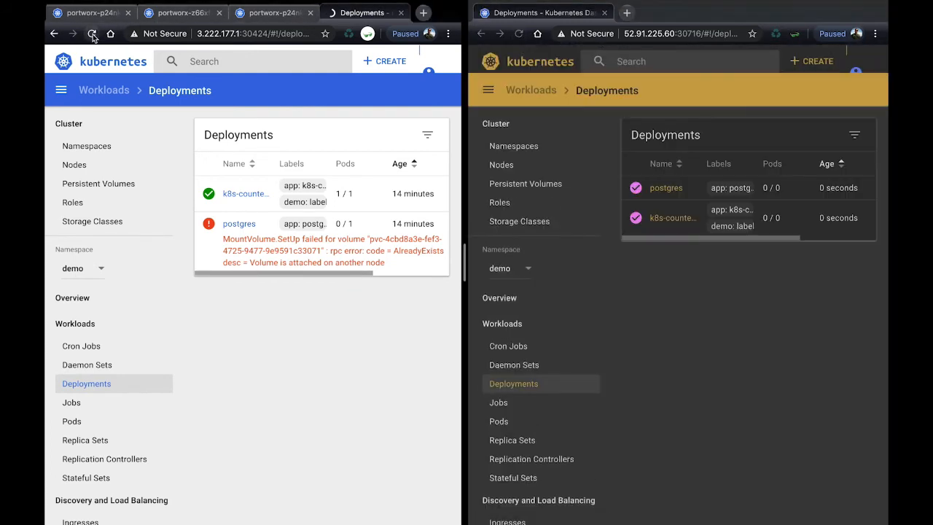
left_click(92, 34)
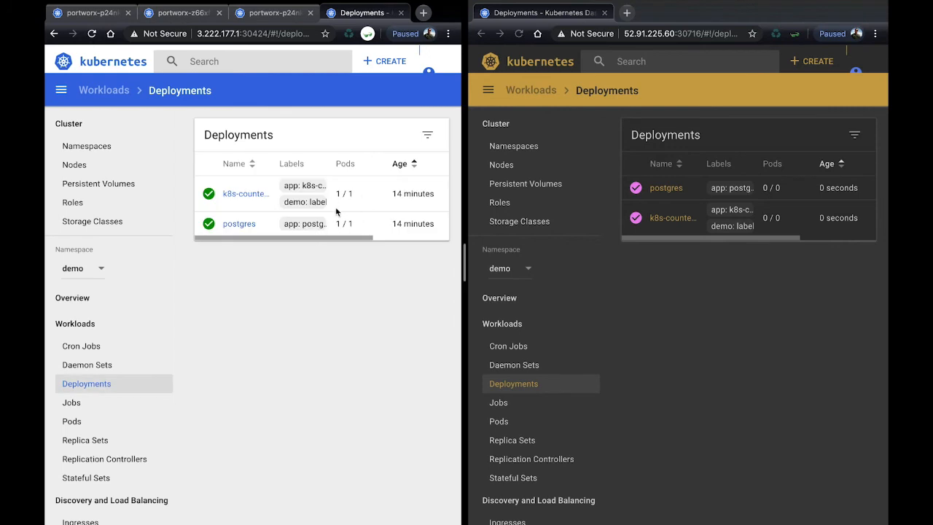
mouse_move(353, 239)
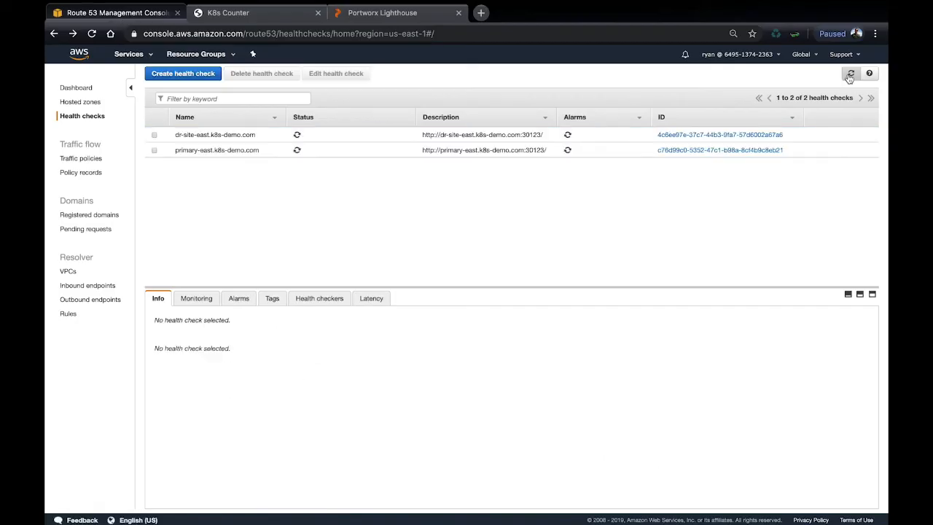
Refresh Route 53 to confirm primary-east Healthy and dr-site Unhealthy, then return to the counter app
left_click(851, 73)
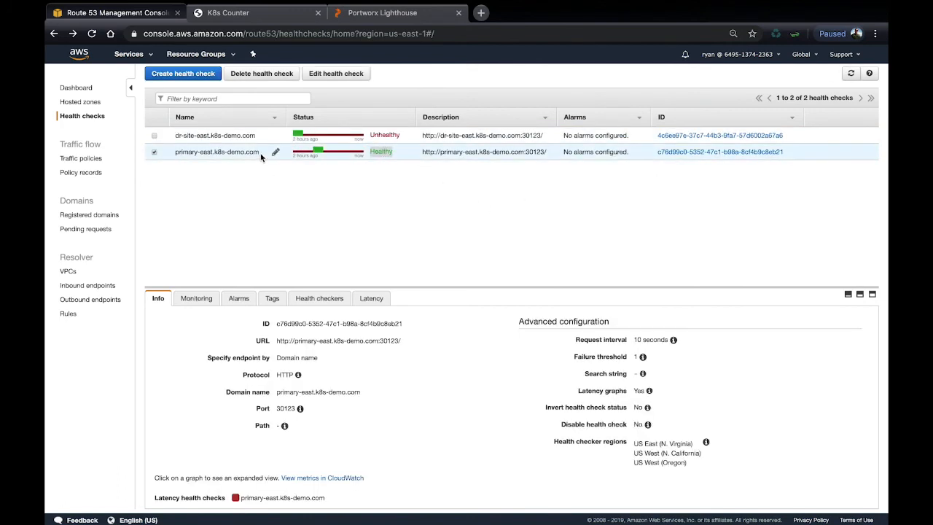
mouse_move(280, 188)
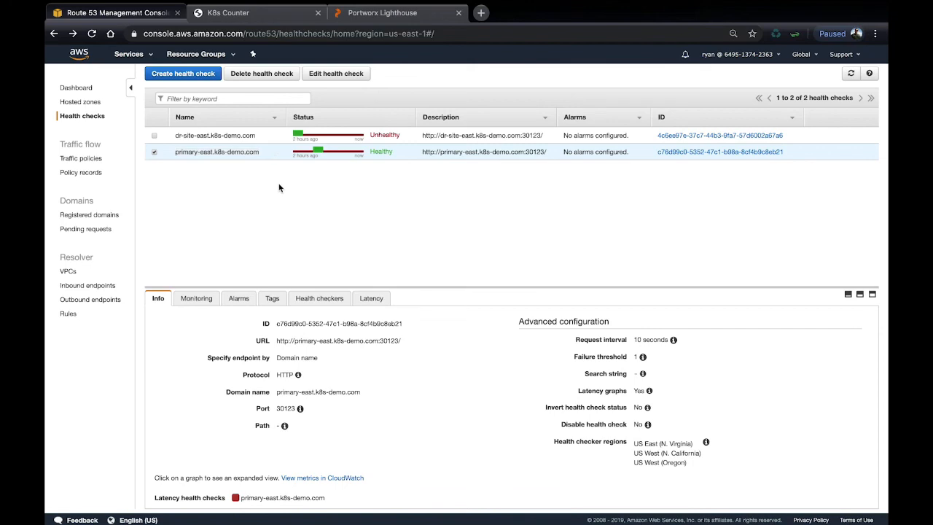
left_click(228, 11)
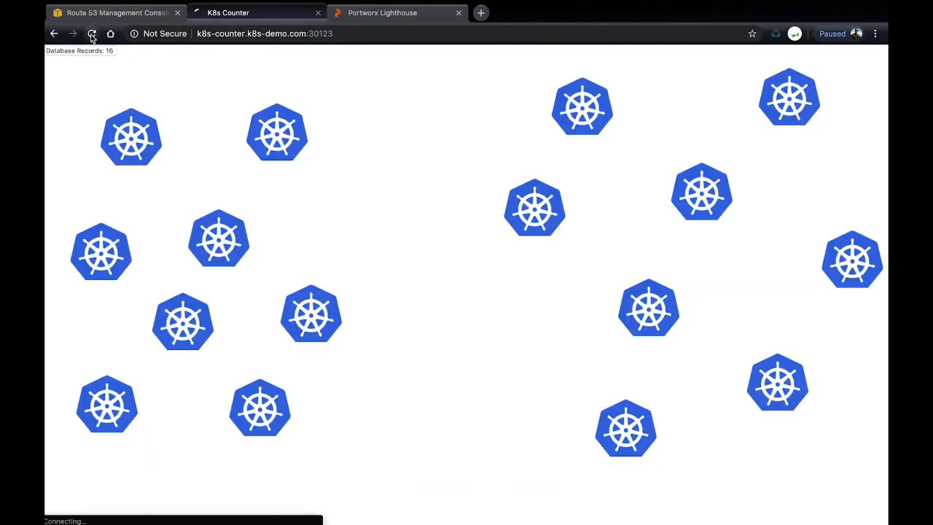
Reload K8s Counter after failback to show Database Records: 20 with more logos
left_click(91, 34)
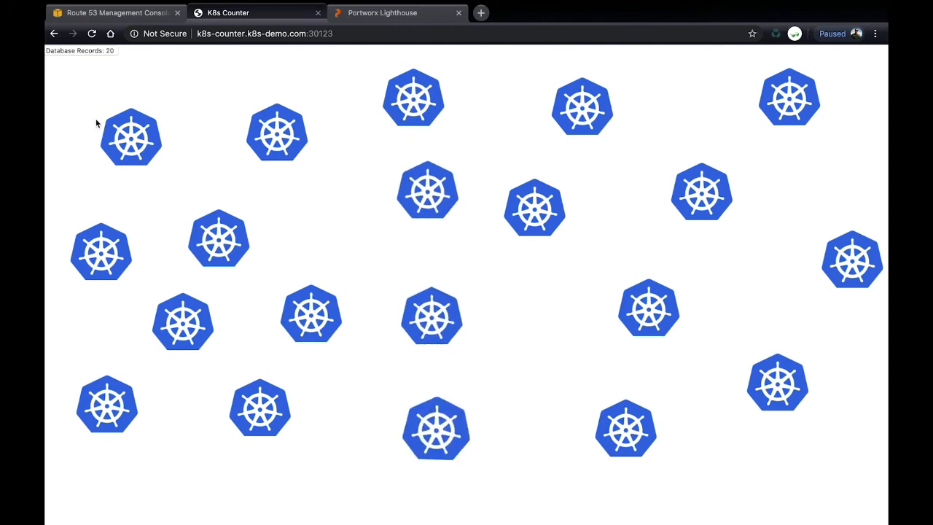
mouse_move(440, 254)
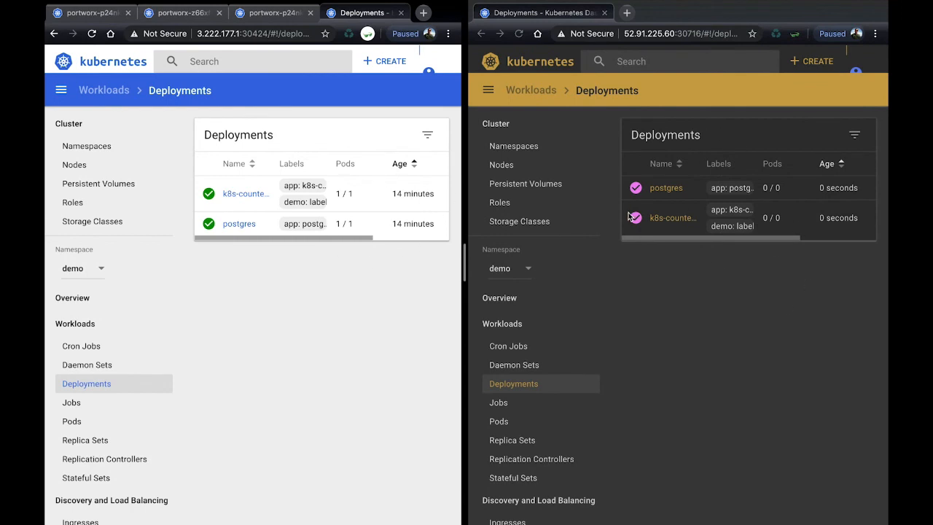
Bring the primary site's k8s-counter-deployment definition up for editing
left_click(245, 192)
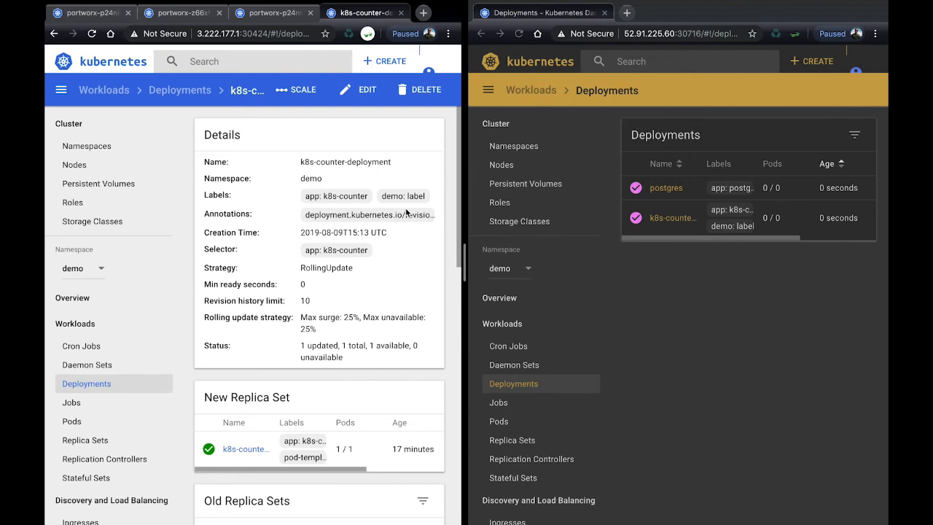
mouse_move(393, 214)
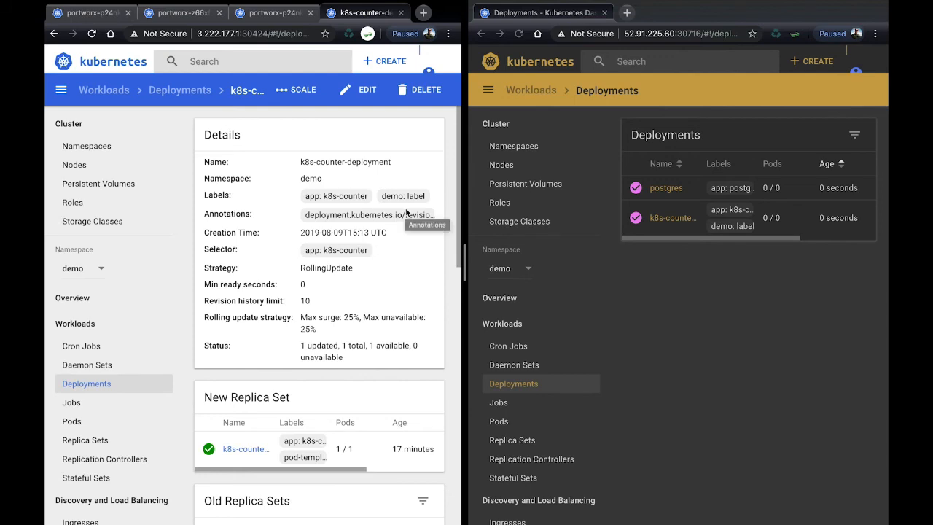
mouse_move(364, 96)
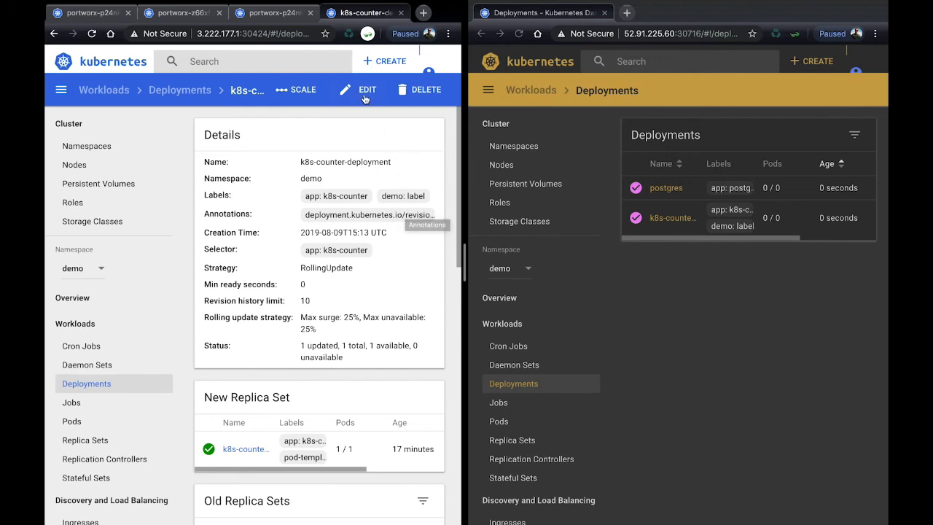
left_click(367, 89)
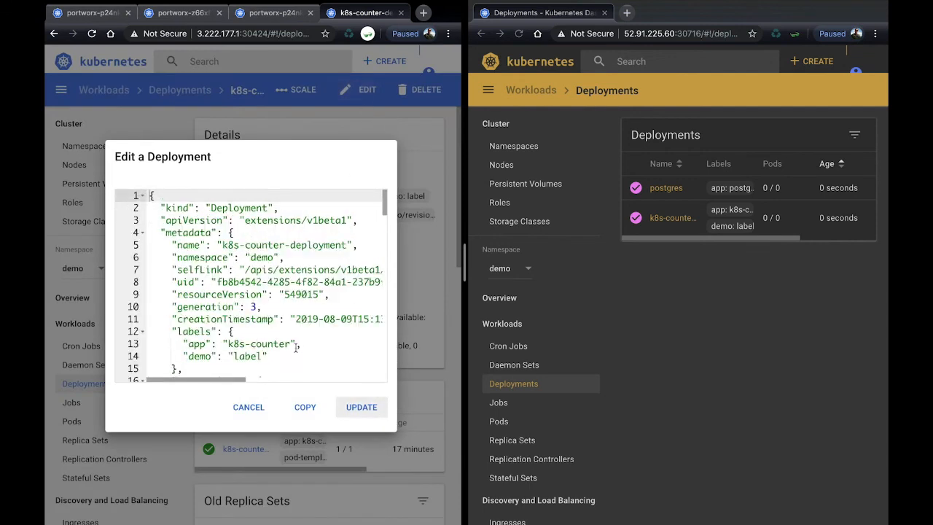
Add the metadata label "label": "again", update the deployment, and confirm the DR copy shows it
left_click(269, 356)
type(",")
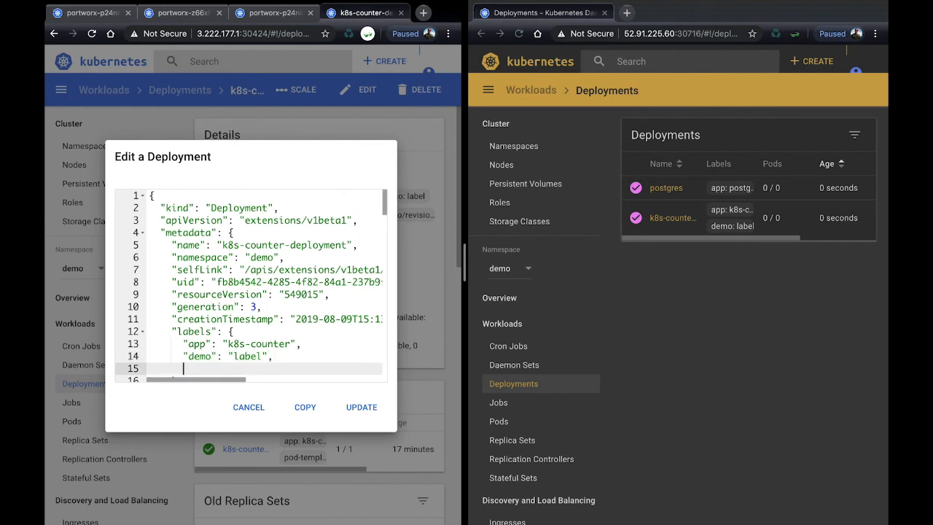
type("\"label\": \"a")
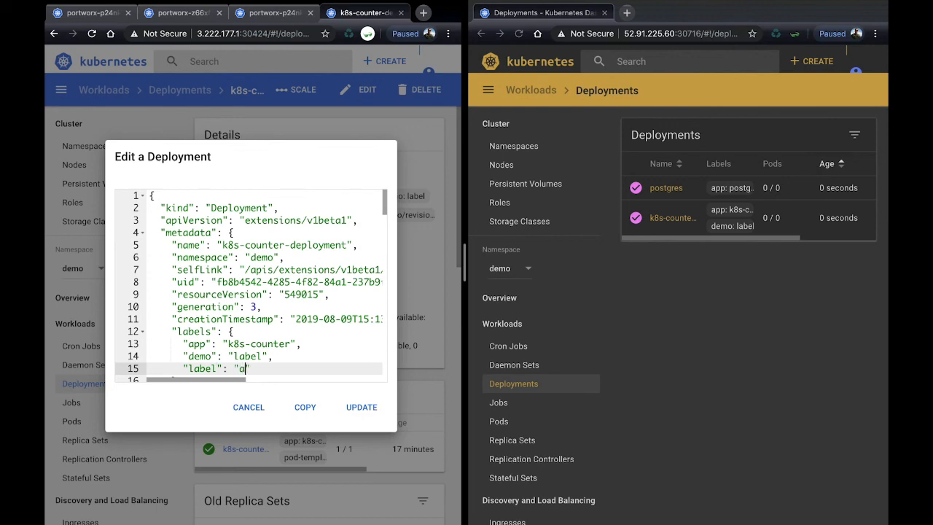
type("gain")
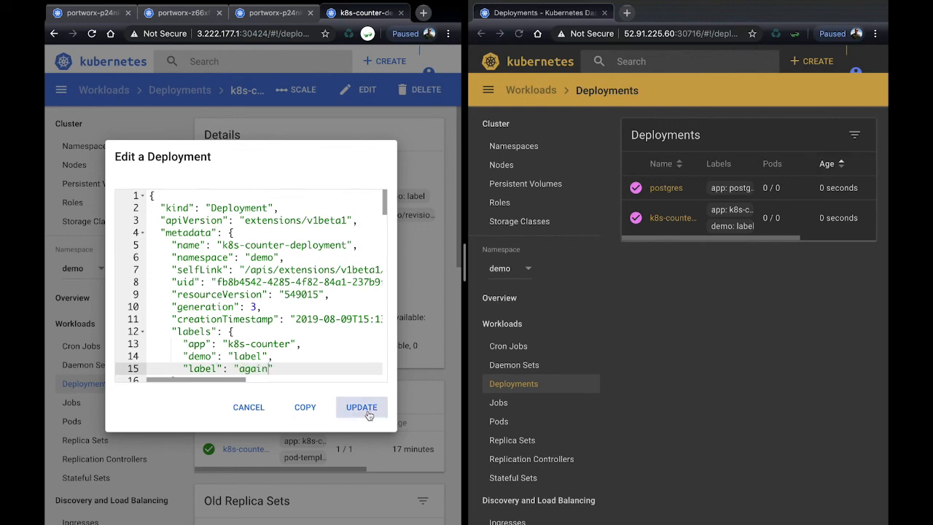
left_click(361, 407)
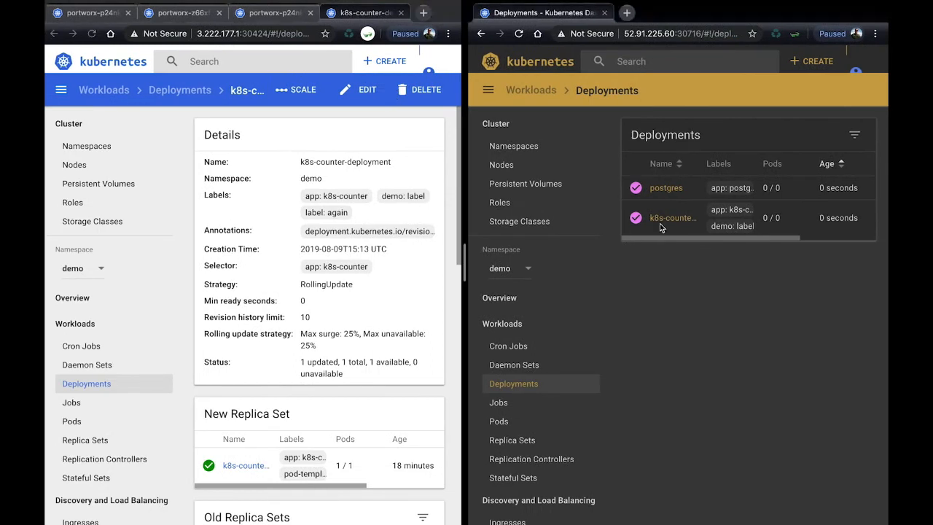
left_click(672, 217)
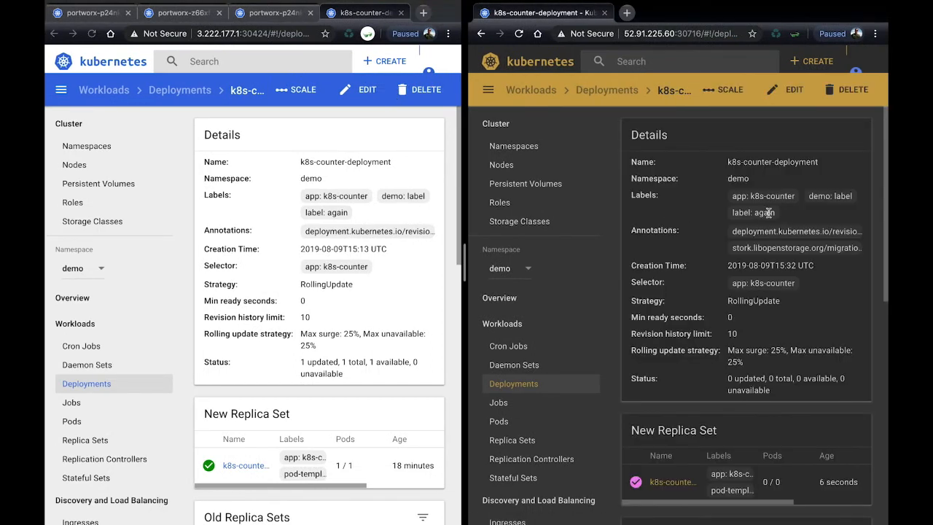